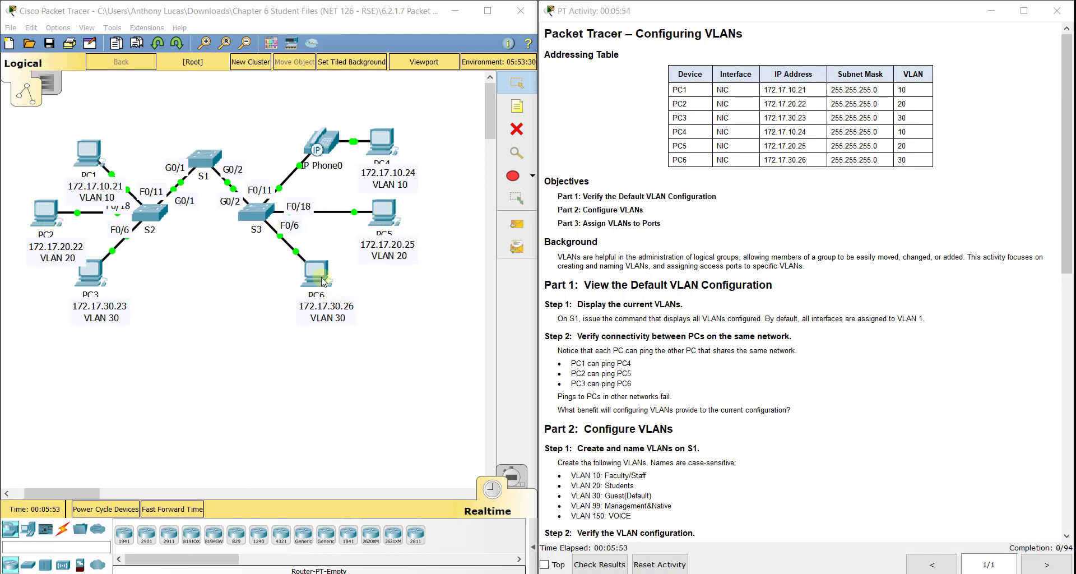
mouse_move(223, 285)
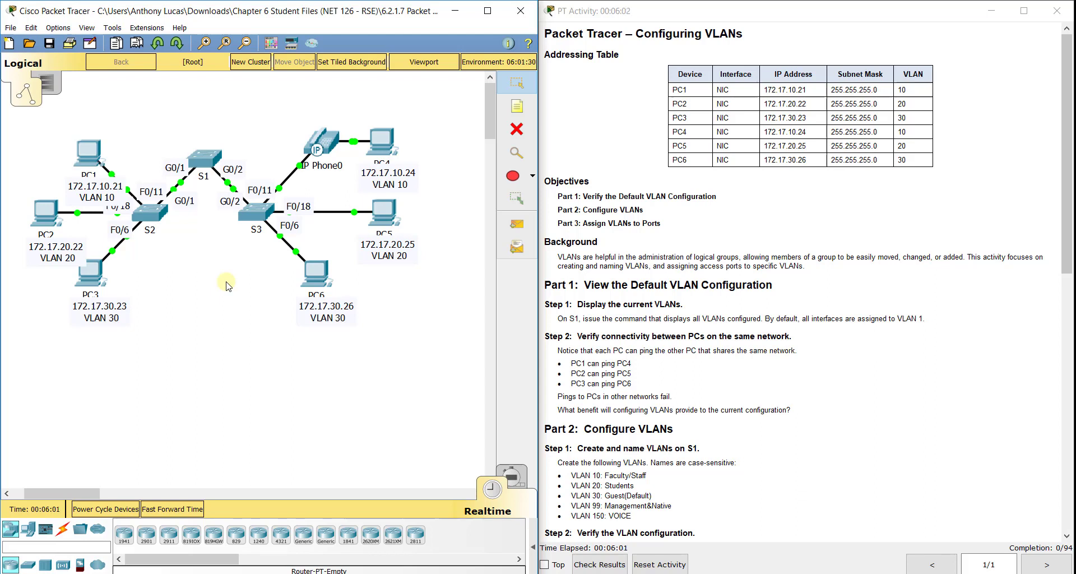
mouse_move(77, 163)
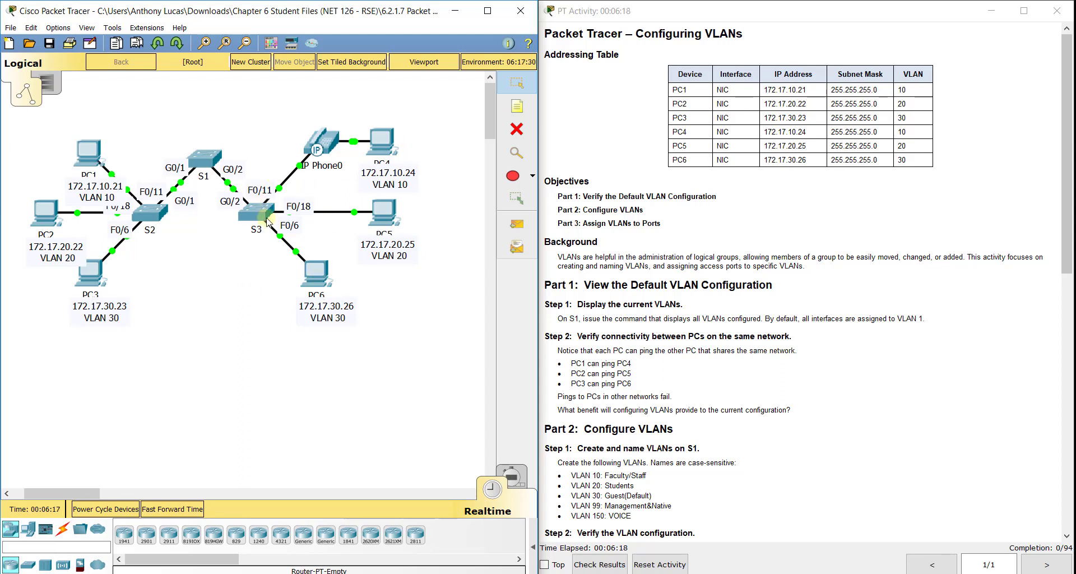
mouse_move(219, 281)
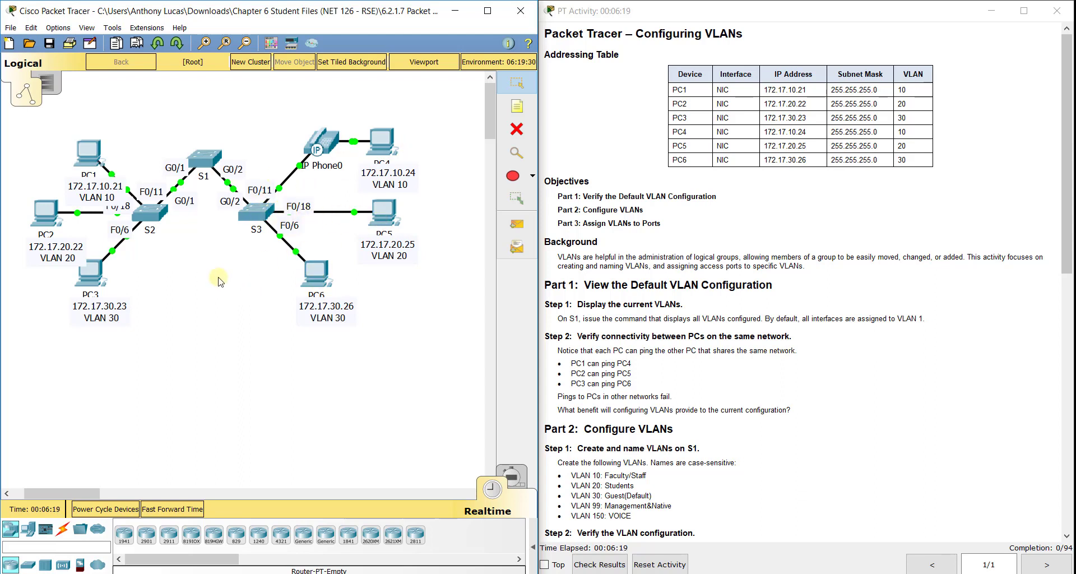
mouse_move(183, 181)
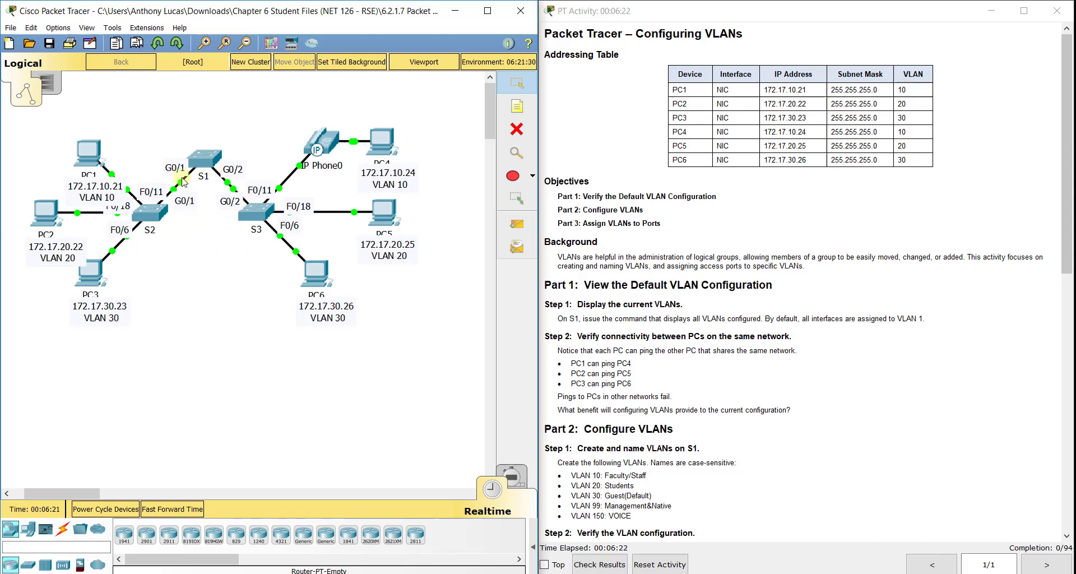
mouse_move(195, 260)
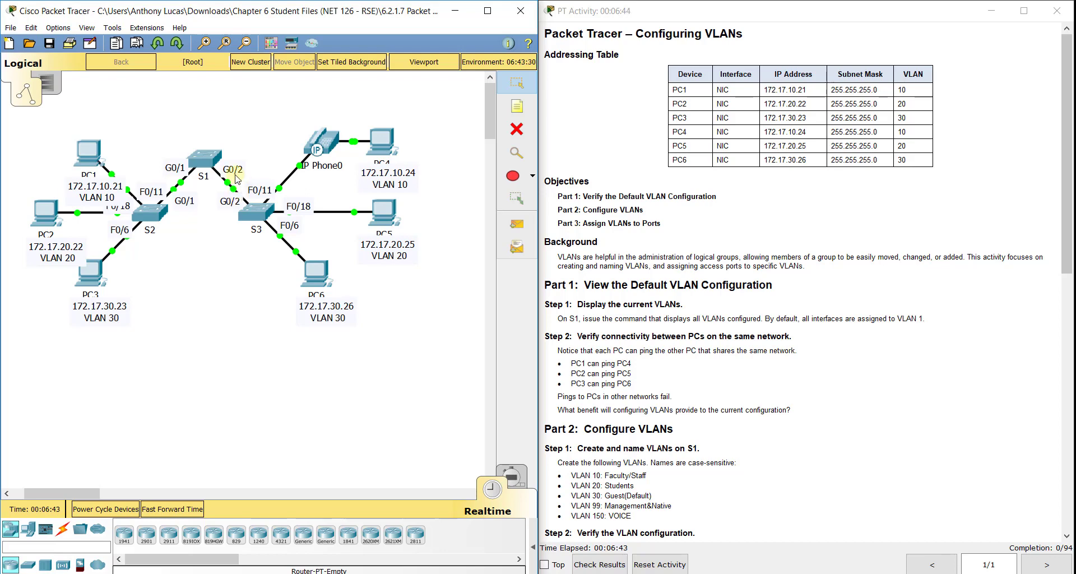
mouse_move(176, 262)
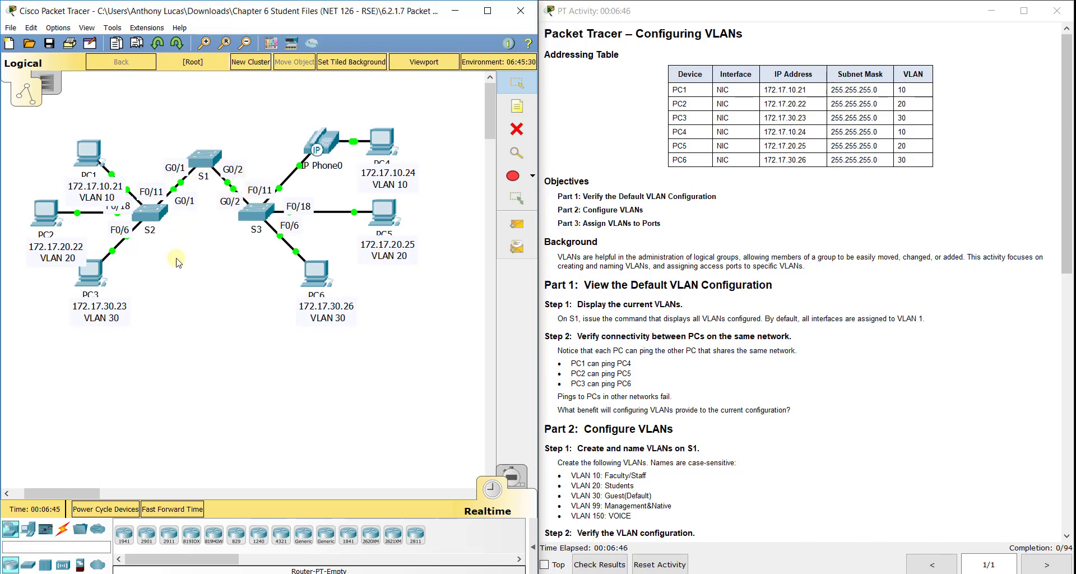
Step: Scroll the activity instructions down to Part 2, Configure VLANs
scroll("down", 3)
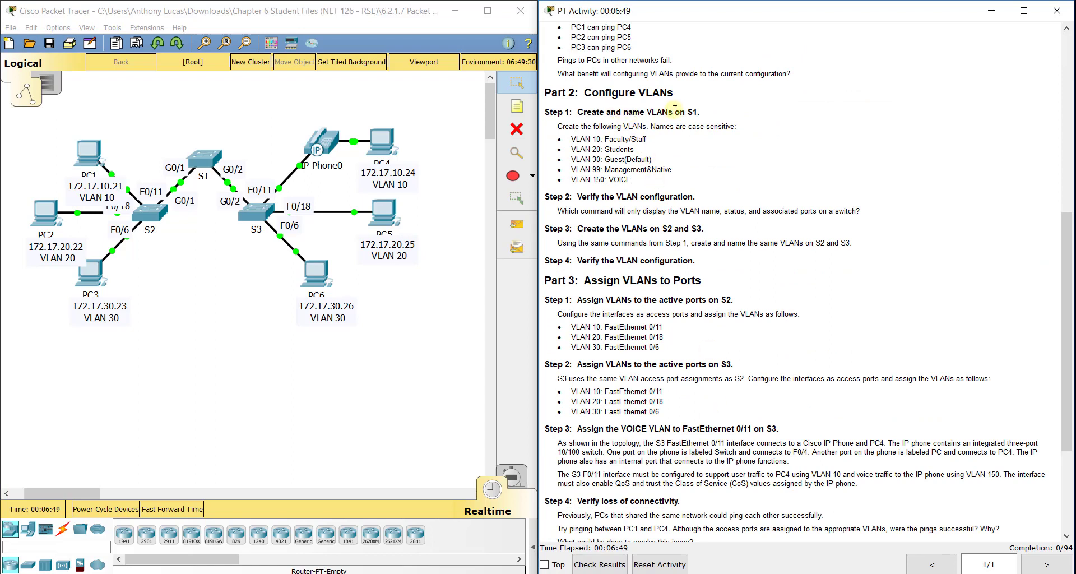
mouse_move(266, 221)
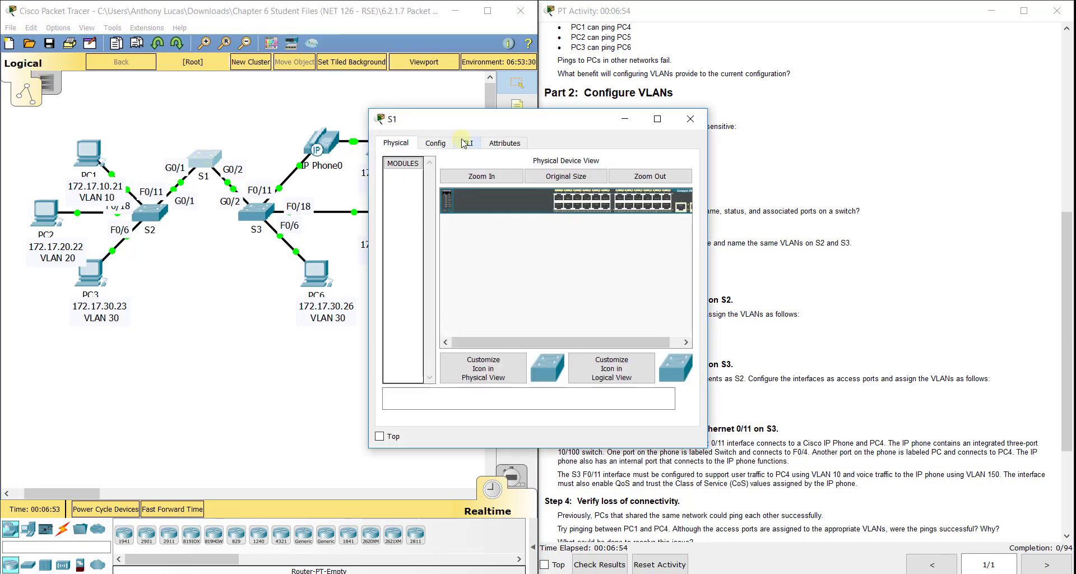
Step: On S1, create VLAN 10 Faculty/Staff, VLAN 20 Students and VLAN 30 Guest(Default)
left_click(467, 143)
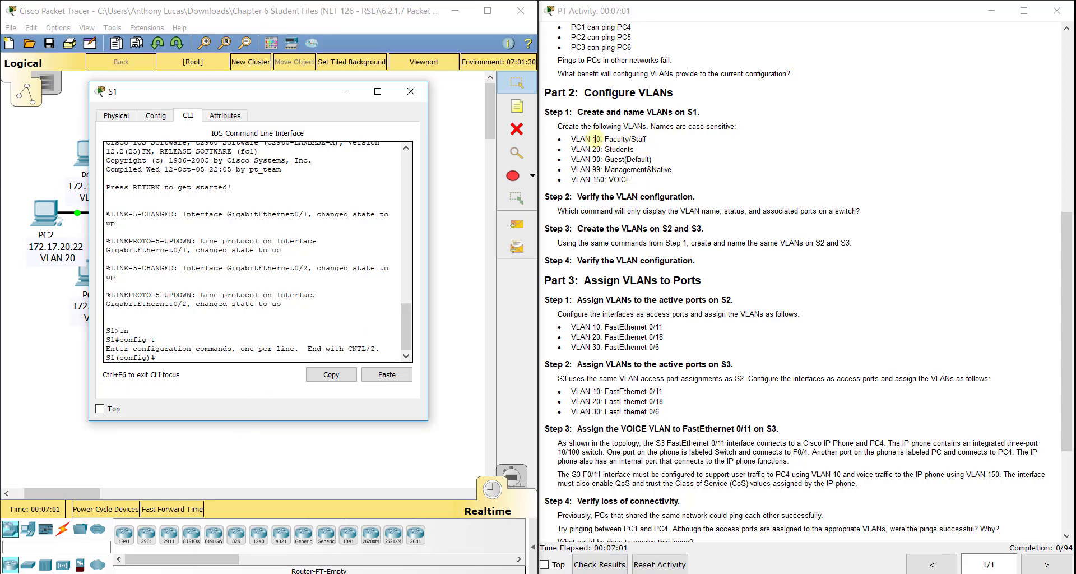
type("vlan 10")
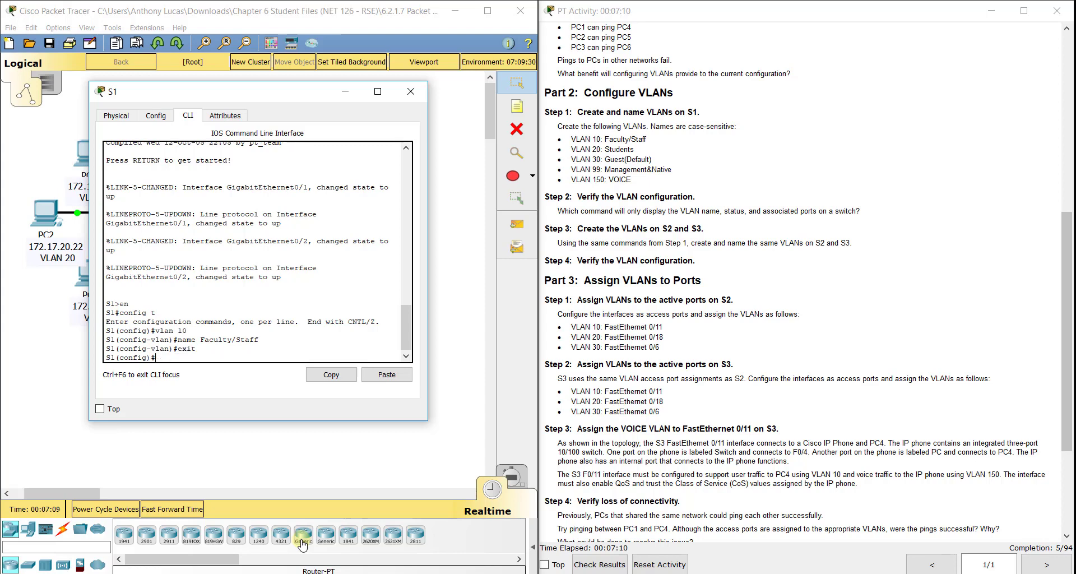
type("vlan 20")
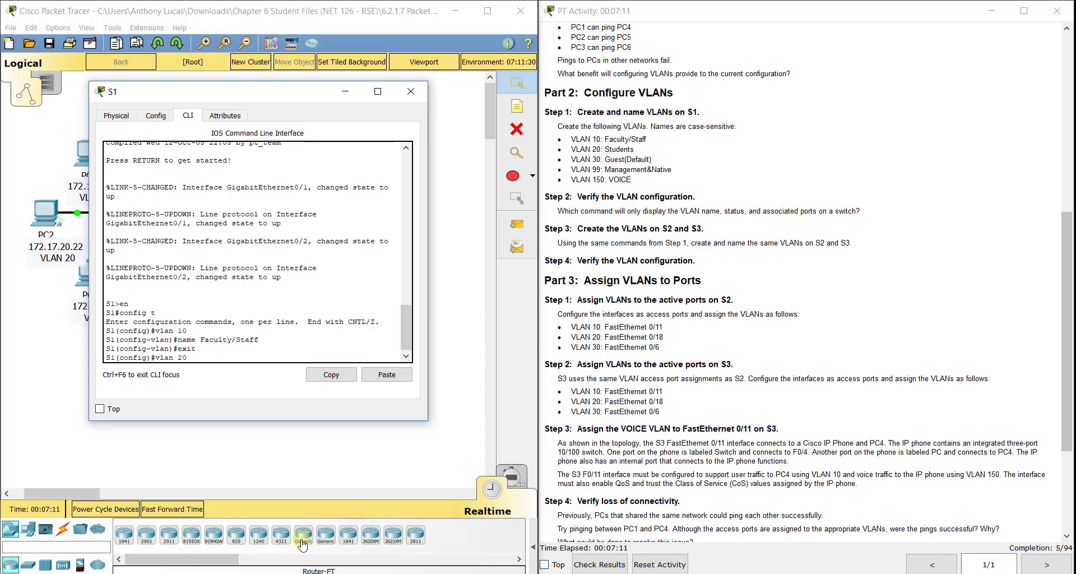
type("name Students")
type("exit")
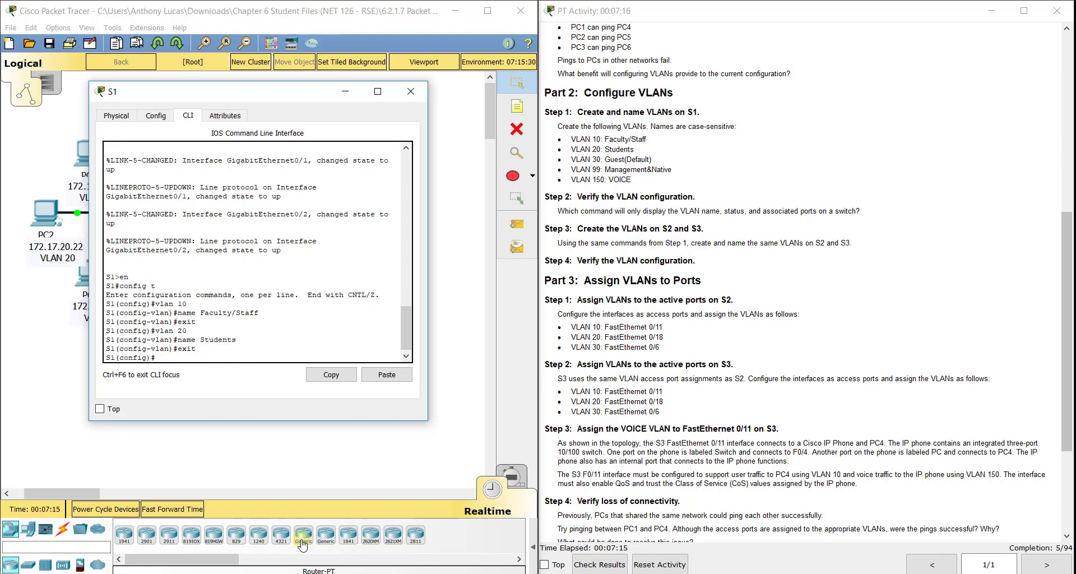
type("vlan 30")
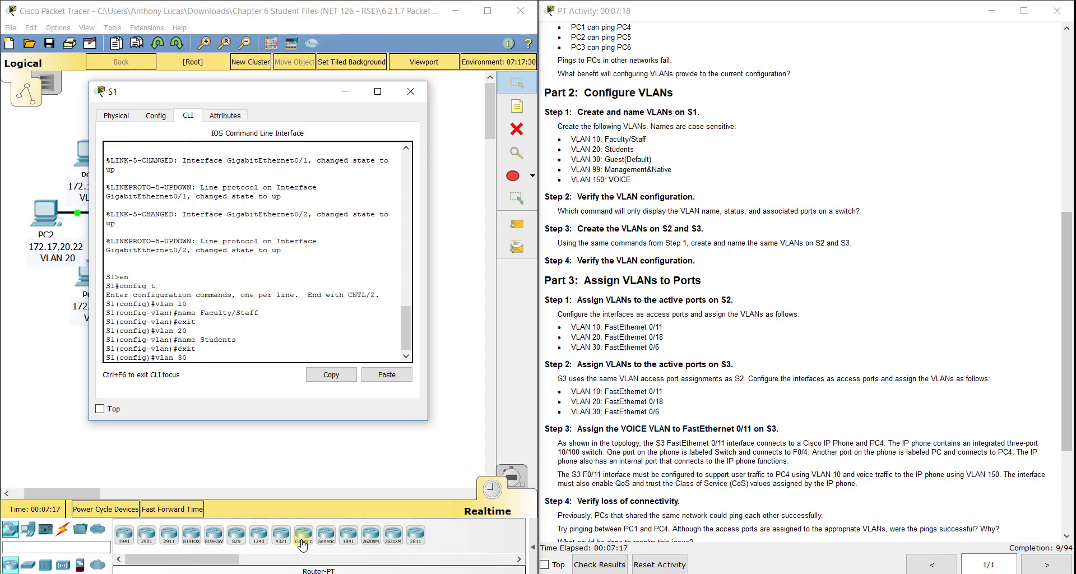
type("name Guest")
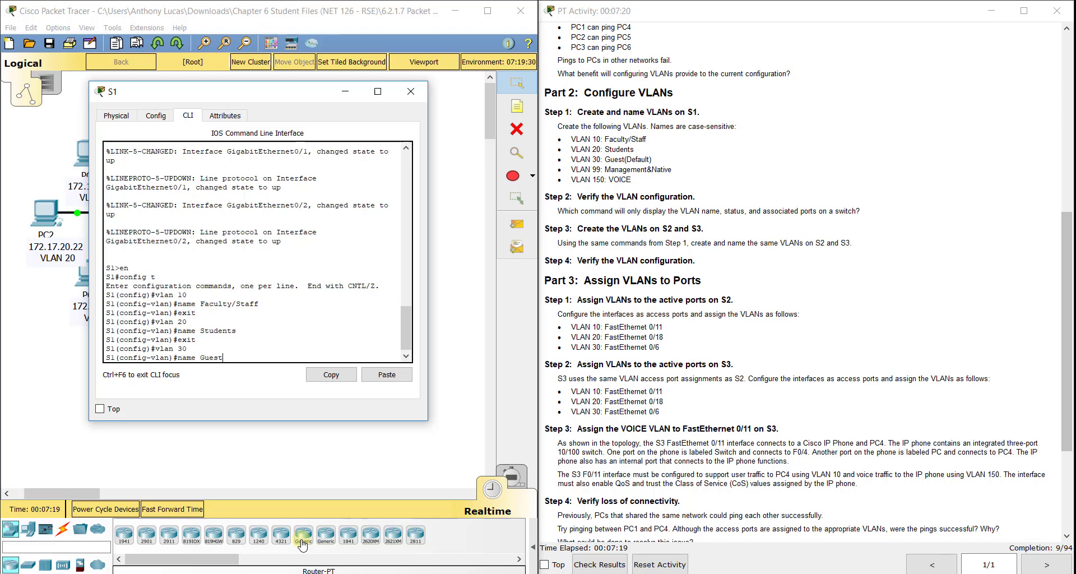
type("(Default")
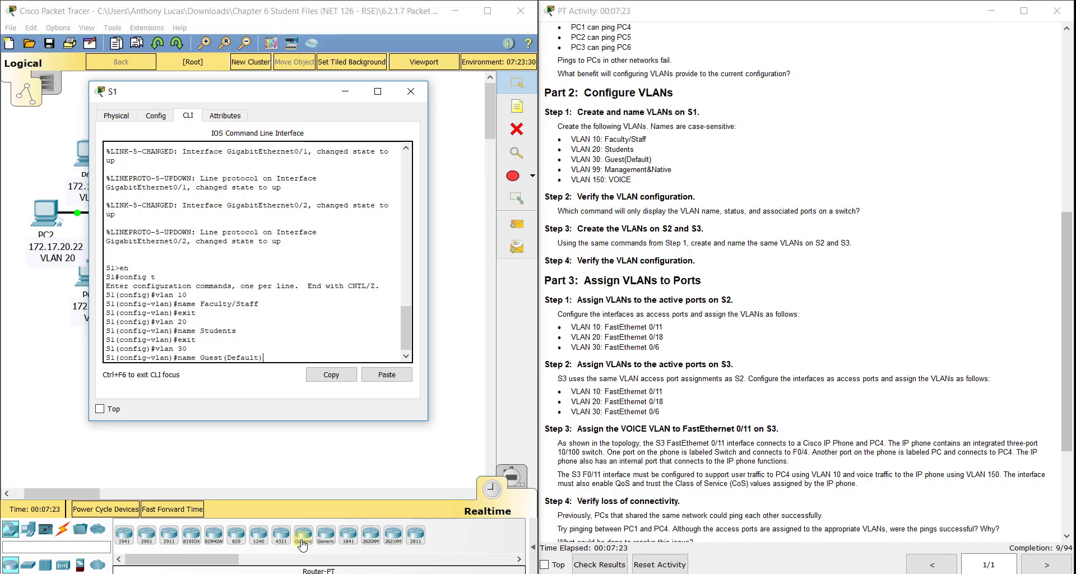
type("exit")
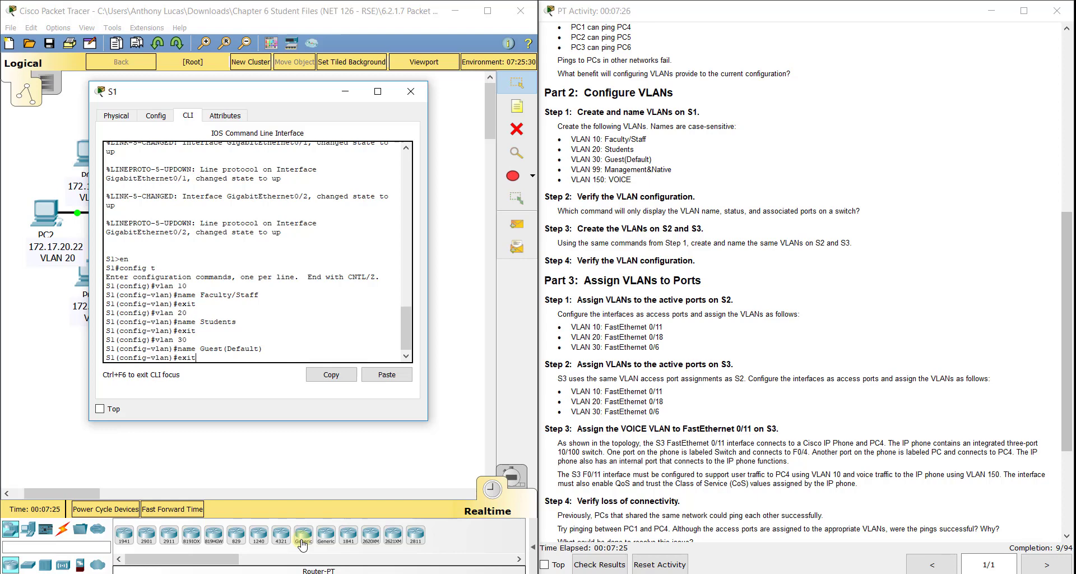
Step: Create VLAN 99 Management&Native and VLAN 150 VOICE, then run do show vlan brief
type("vlan")
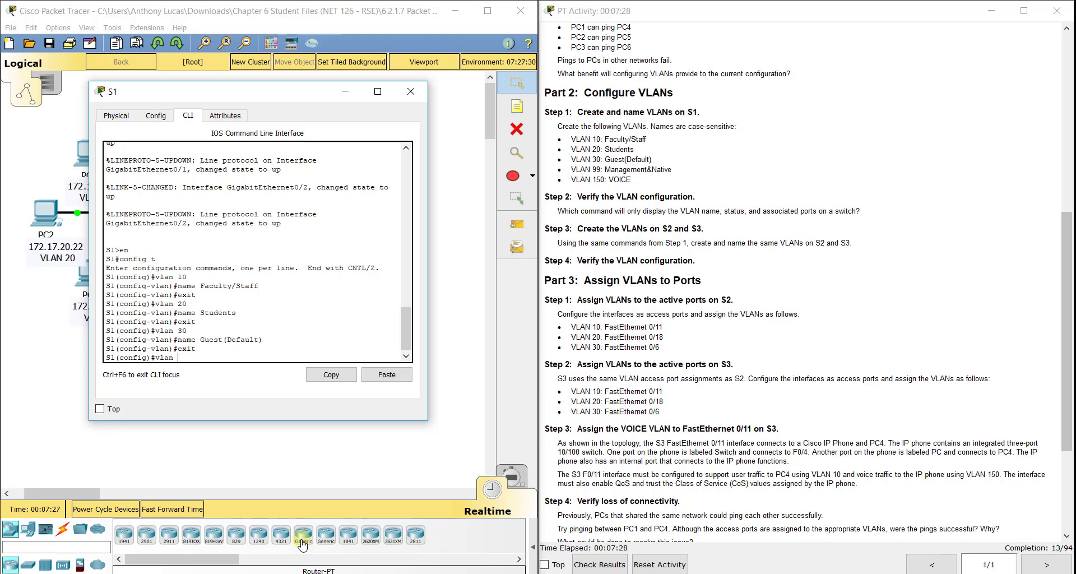
type("40")
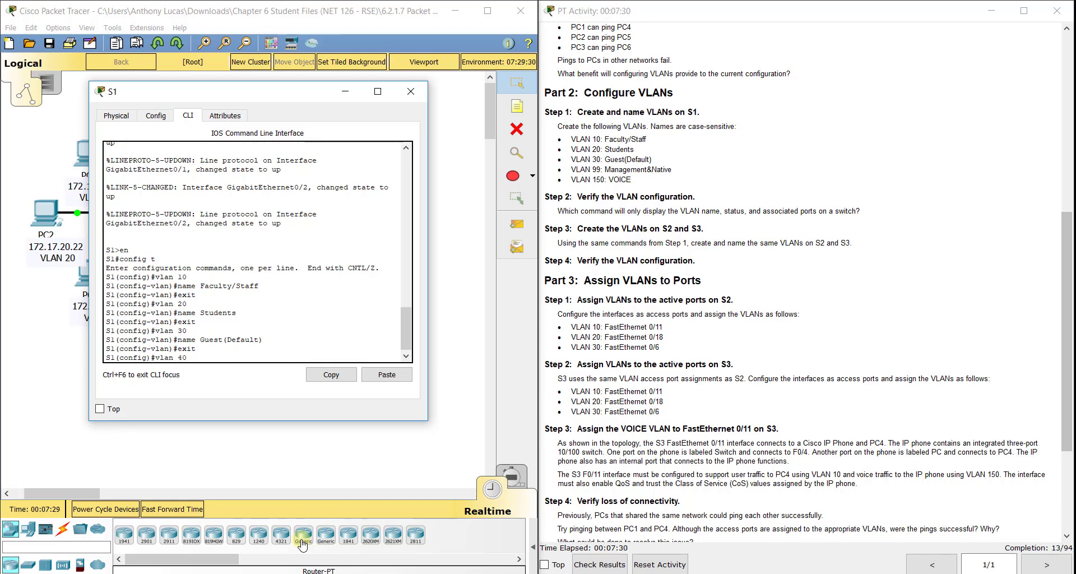
type("exit")
type("no ")
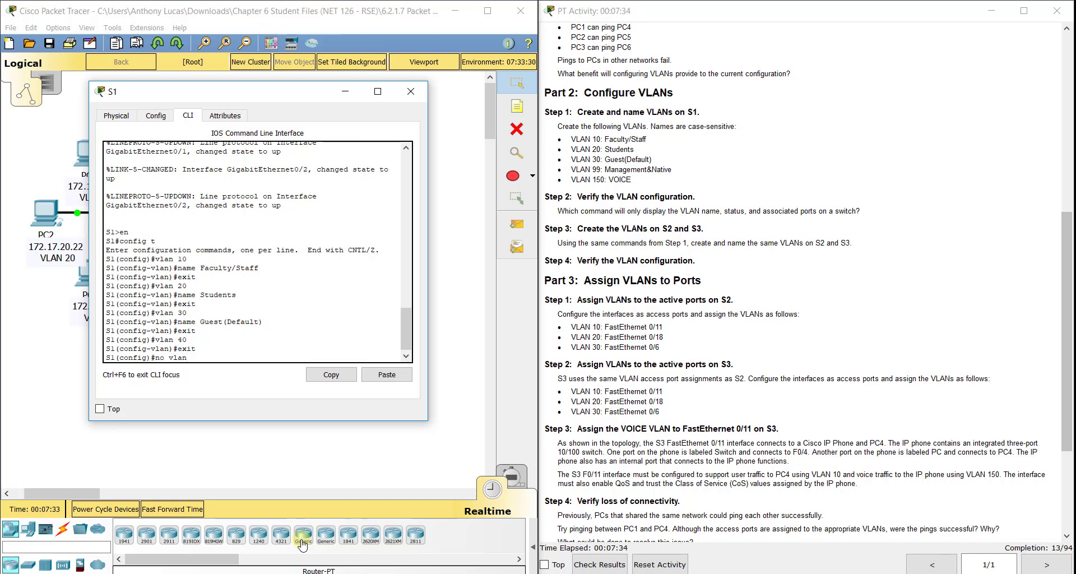
type("vlan")
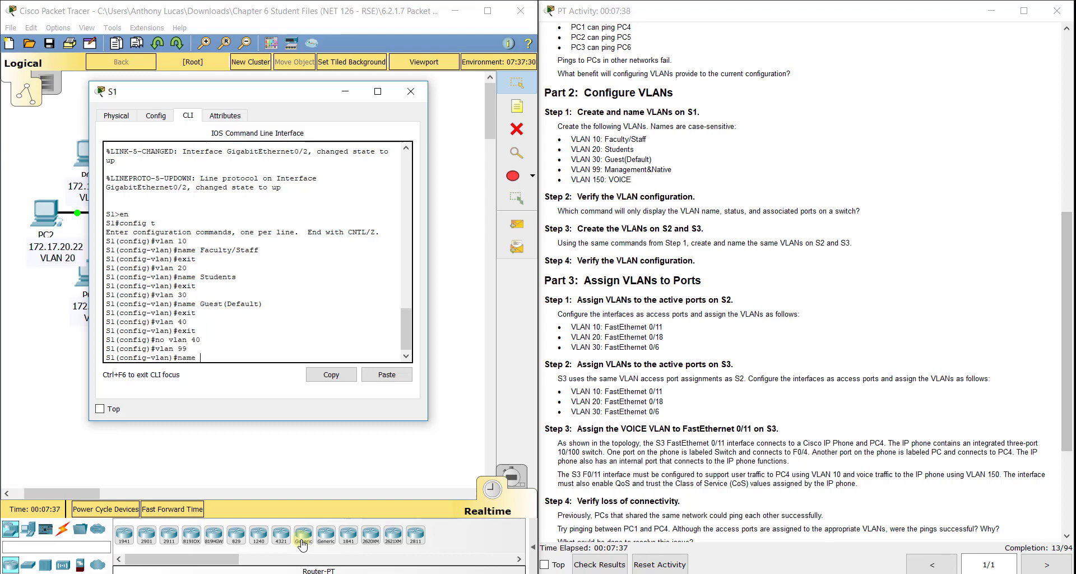
type("Management&Nativ")
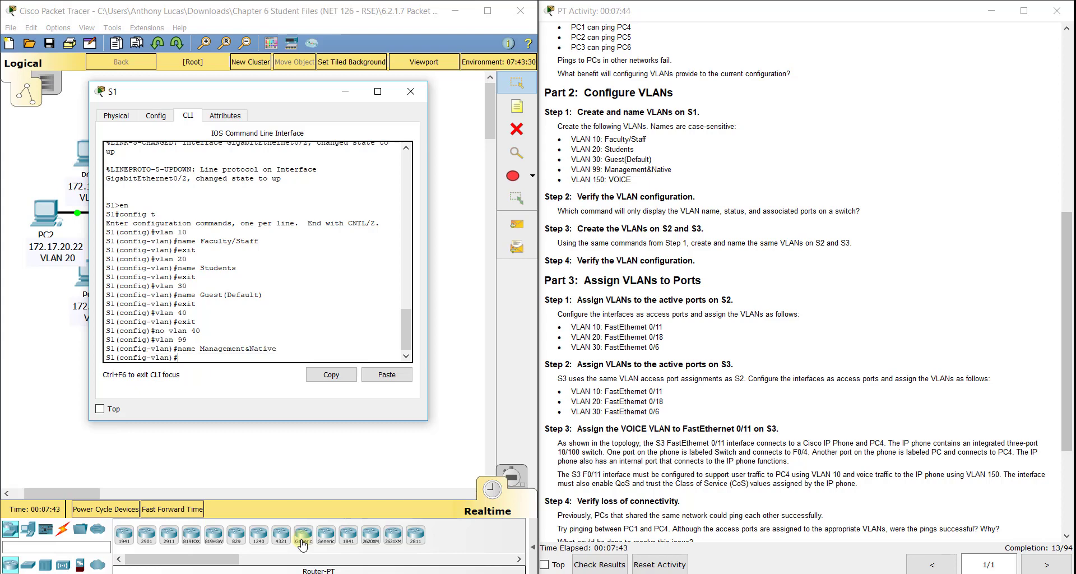
type("exit")
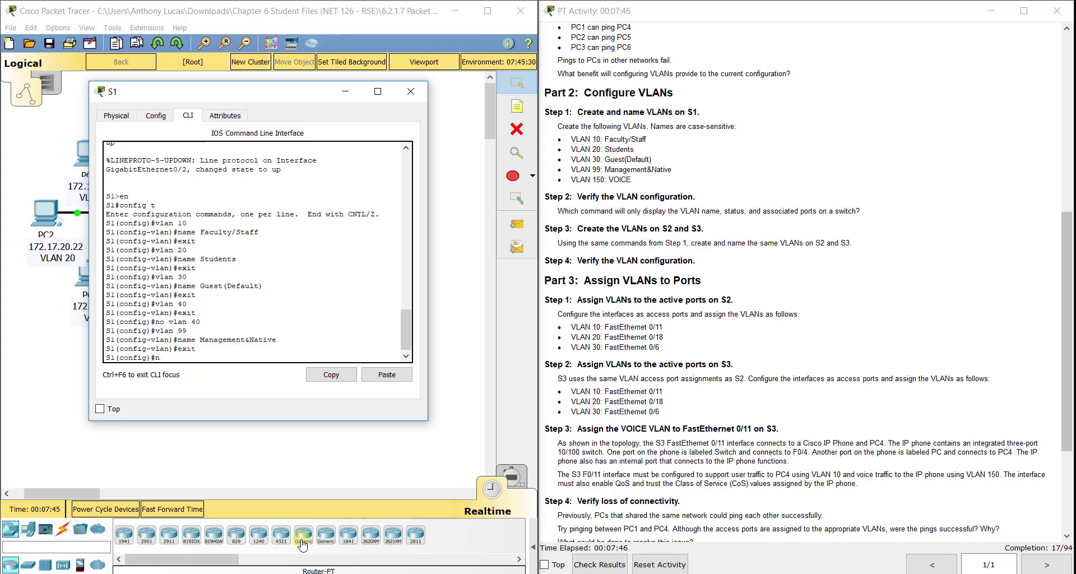
type("vlan 150")
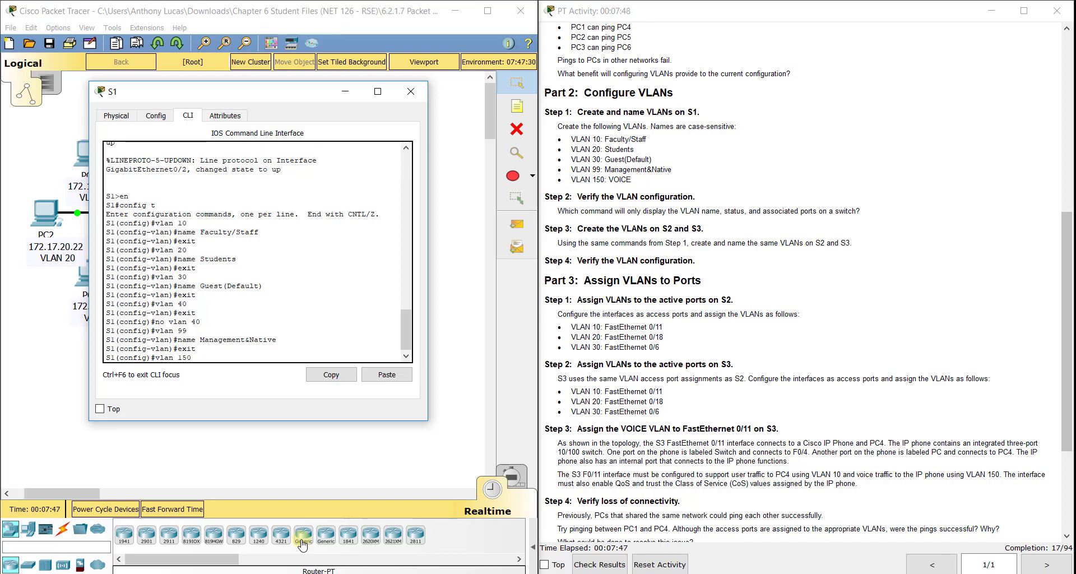
type("name VOICE")
type("exit")
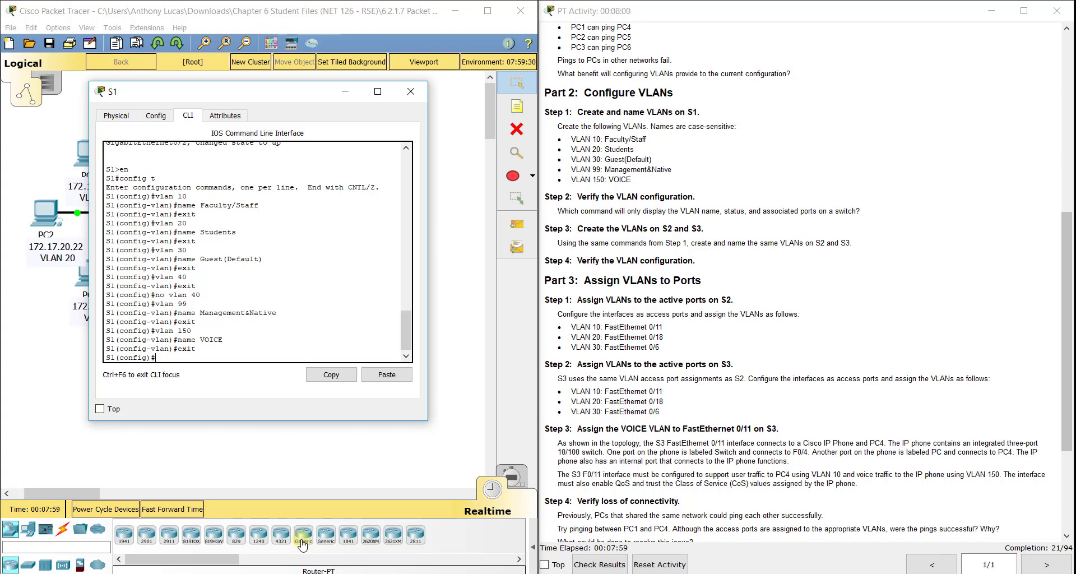
type("do show vlan brief")
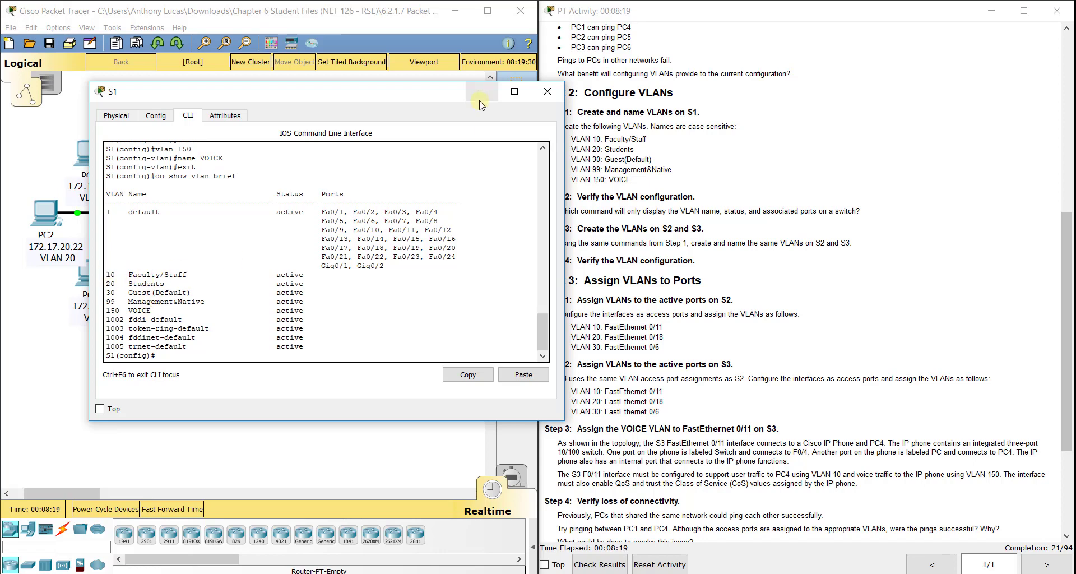
Step: Close the S1 device window to return to the logical topology
left_click(480, 91)
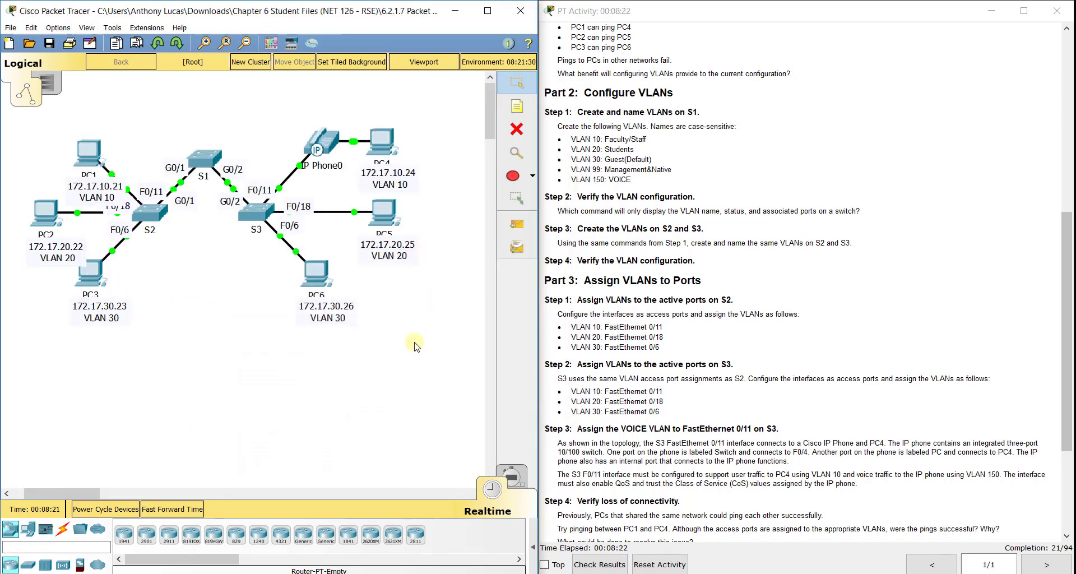
mouse_move(806, 244)
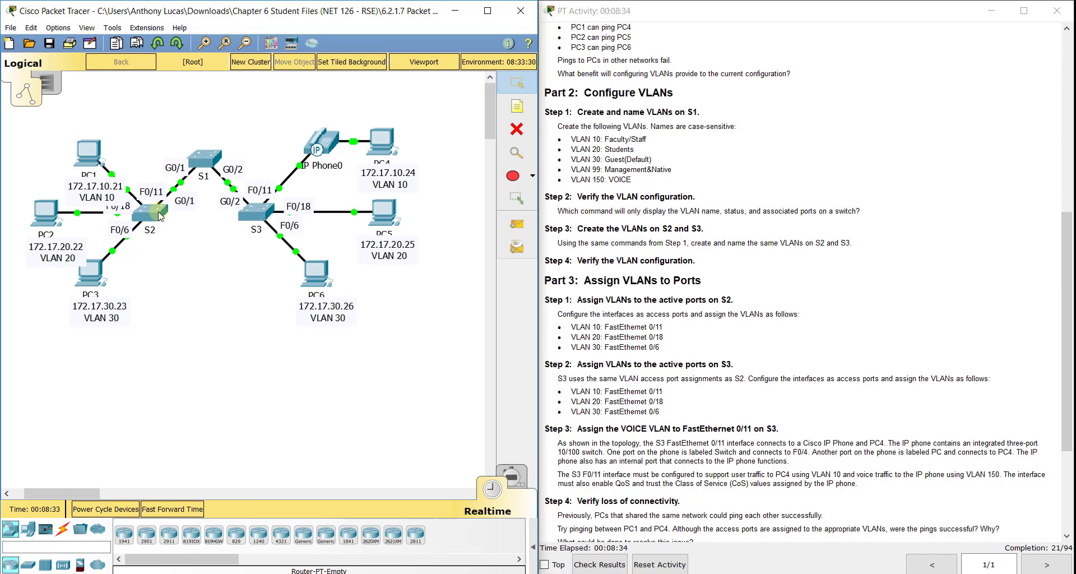
Step: In S2's CLI, enter configuration mode and create VLAN 10 Faculty/Staff
left_click(148, 212)
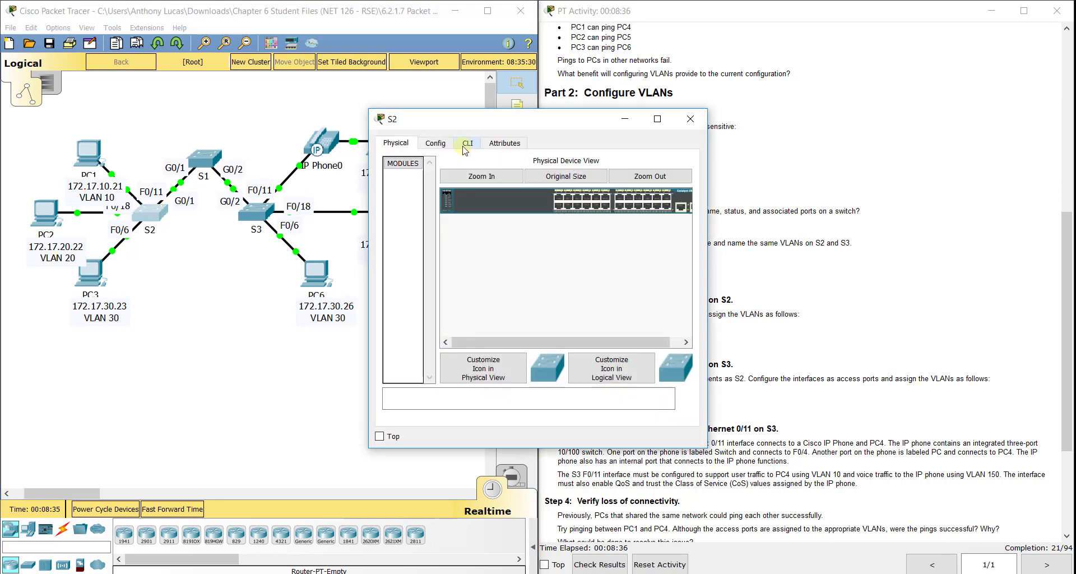
left_click(467, 143)
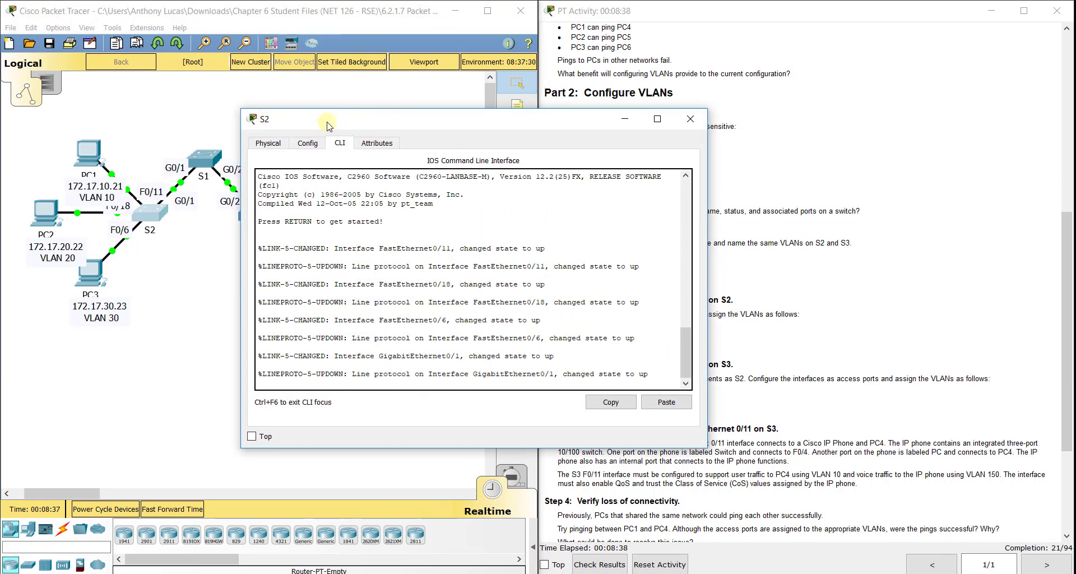
left_click_drag(328, 125, 156, 73)
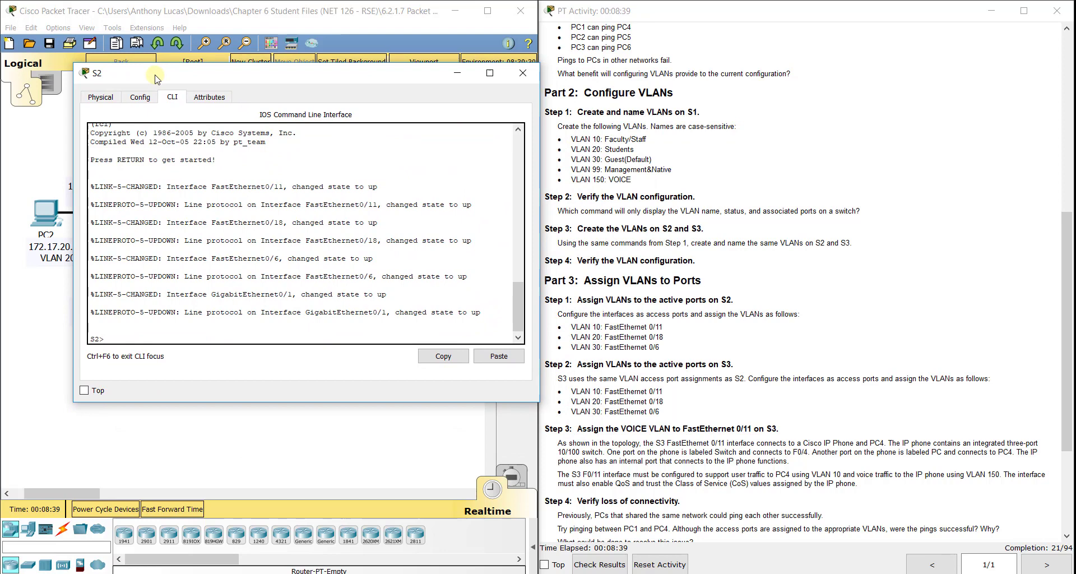
type("config t")
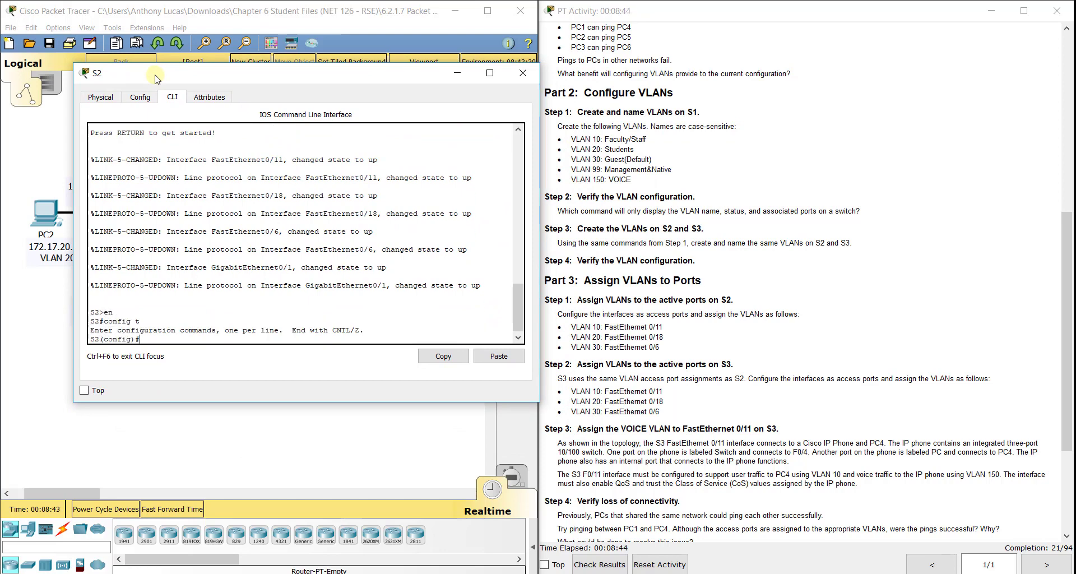
type("vlan 10")
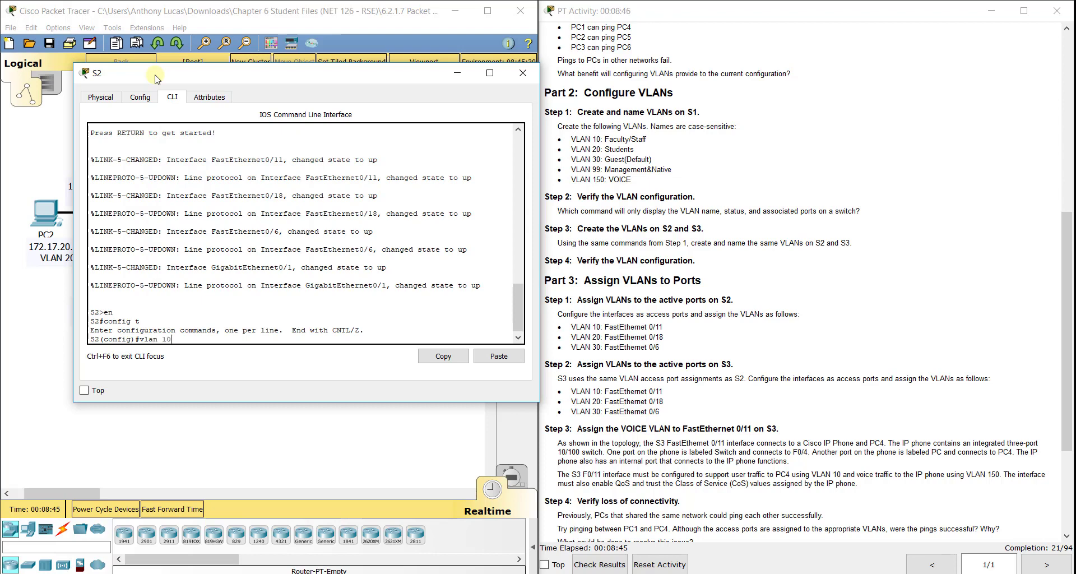
type("name")
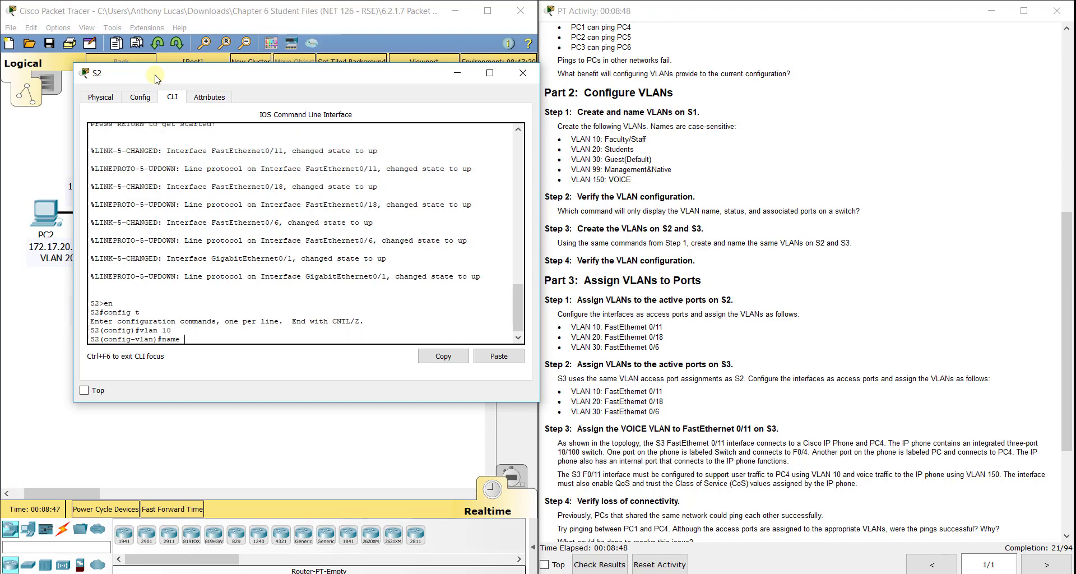
type("Faculty")
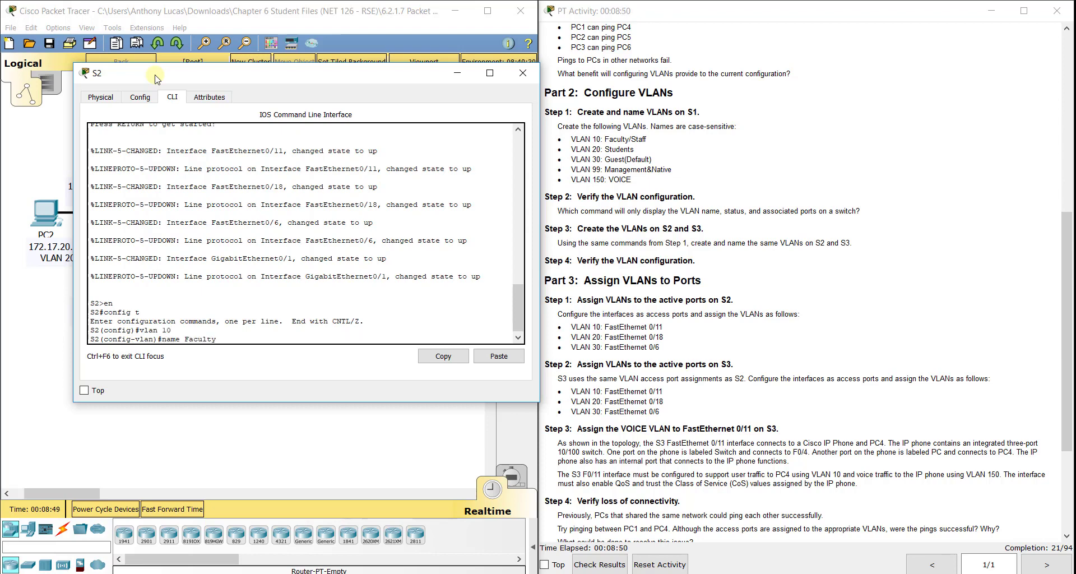
type("/Staff")
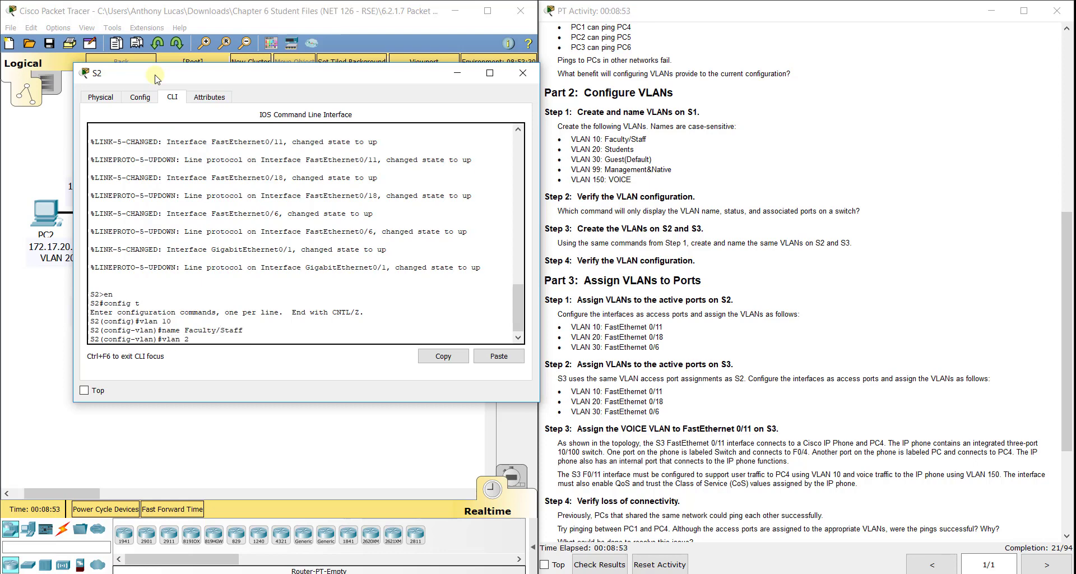
Step: Add VLANs 20 Students, 30 Guest(Default), 99 Management&Native and 150 VOICE on S2
type("vlan 20")
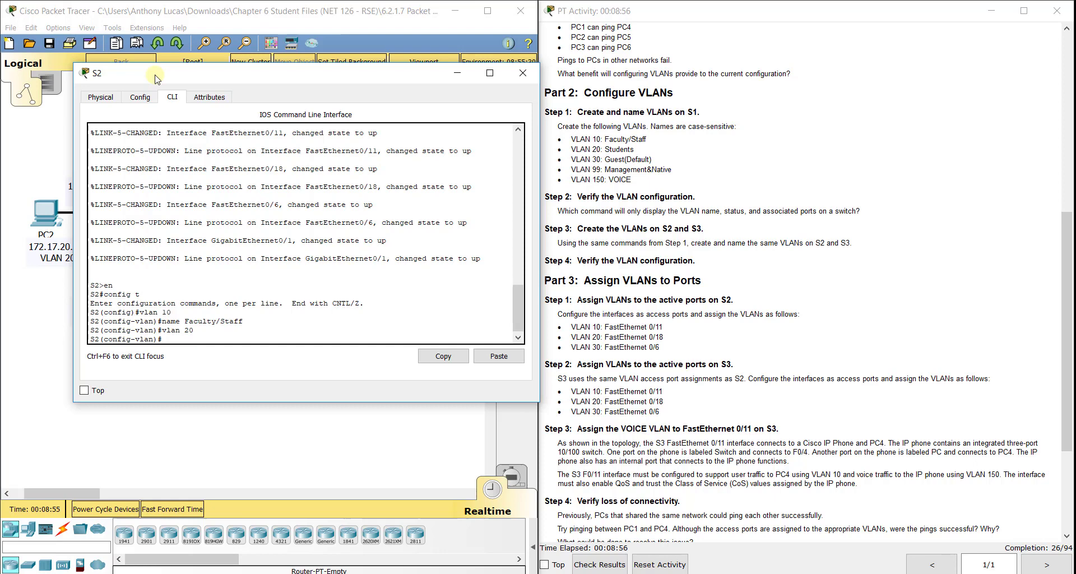
type("name s")
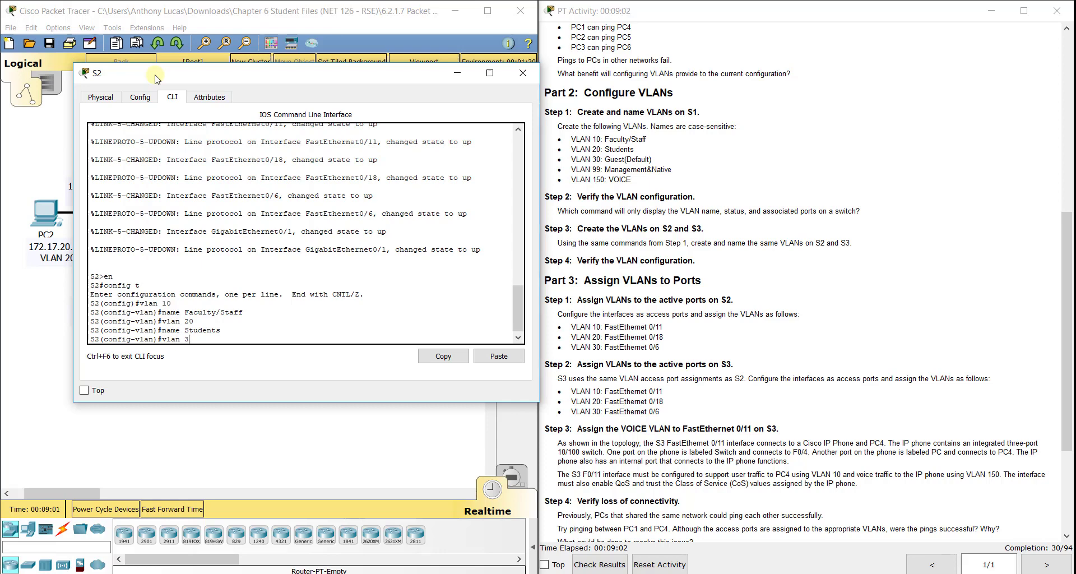
type("name Guest(Default)")
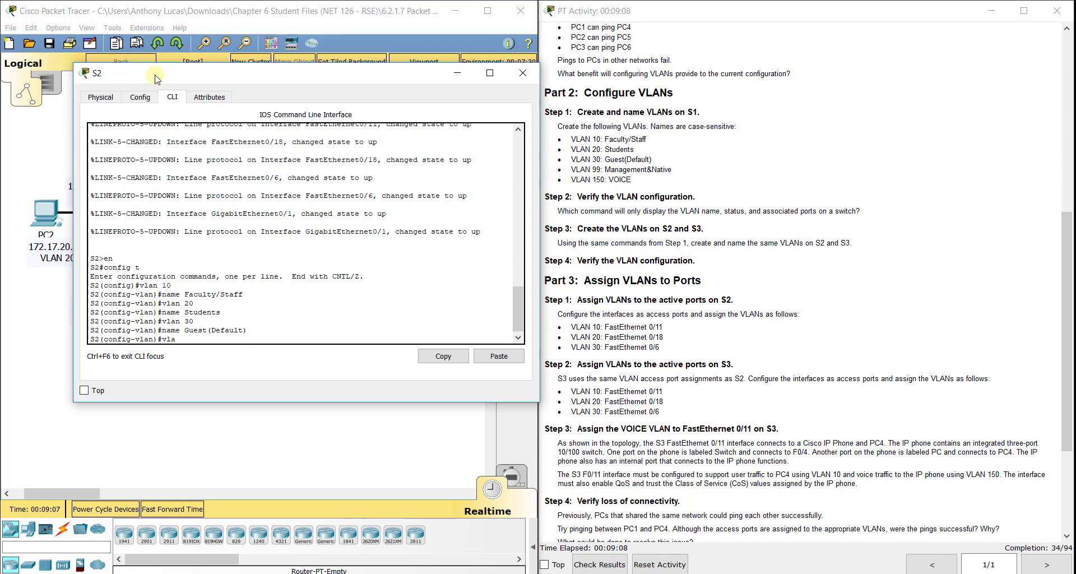
type("vlan 99")
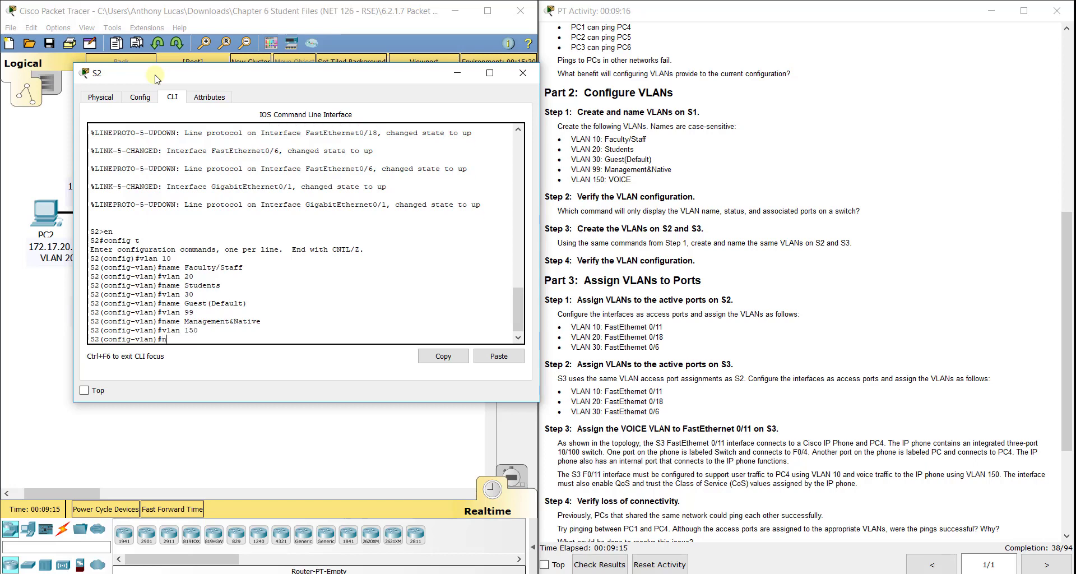
type("name VOICE")
type("exit")
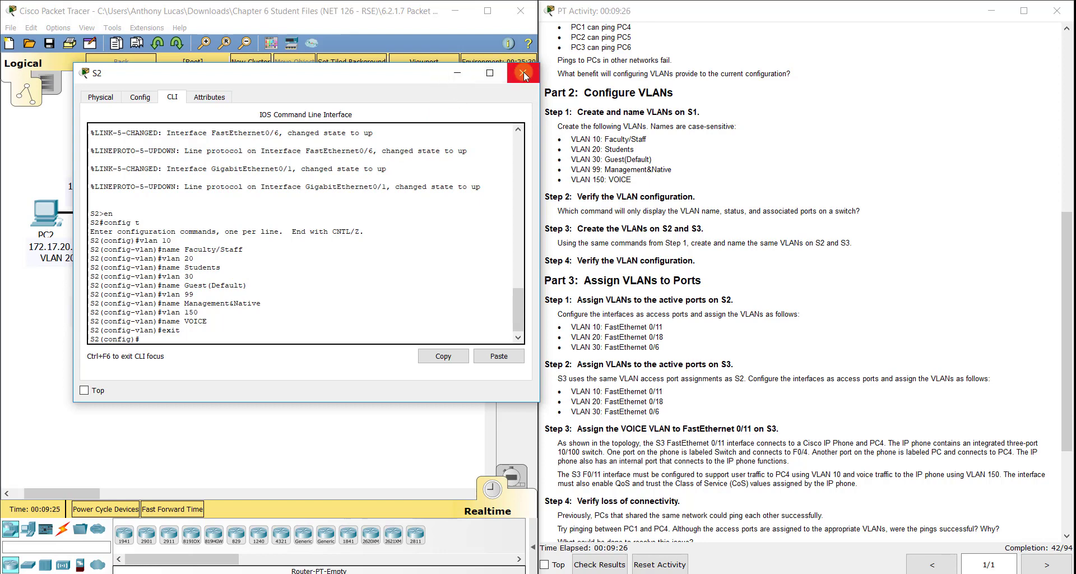
Step: In S3's CLI, create VLANs 10 Faculty/Staff and 20 Students, removing mistyped VLAN 309
left_click(523, 73)
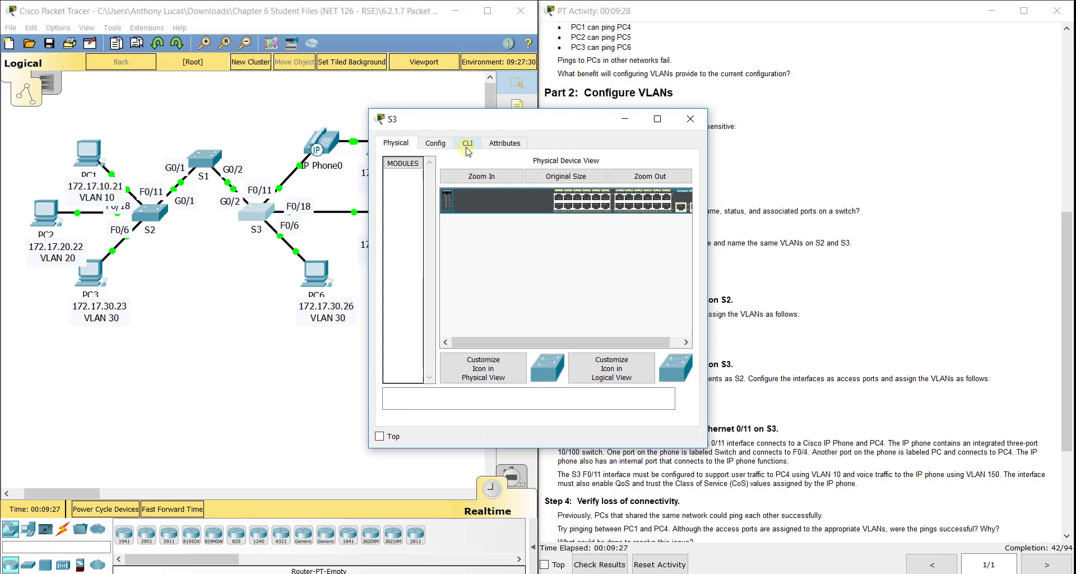
left_click(467, 142)
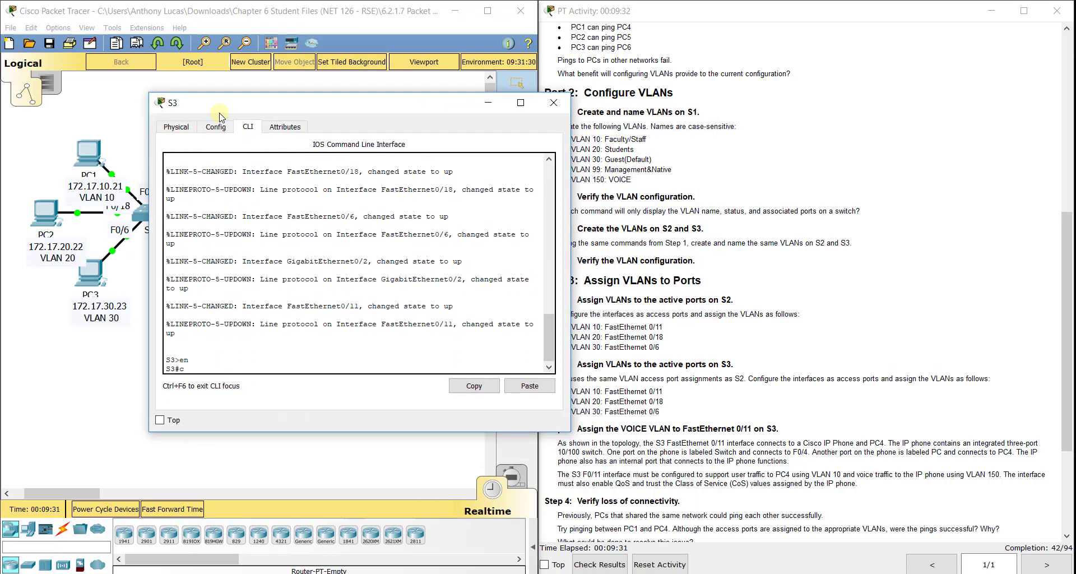
type("config t")
type("name F")
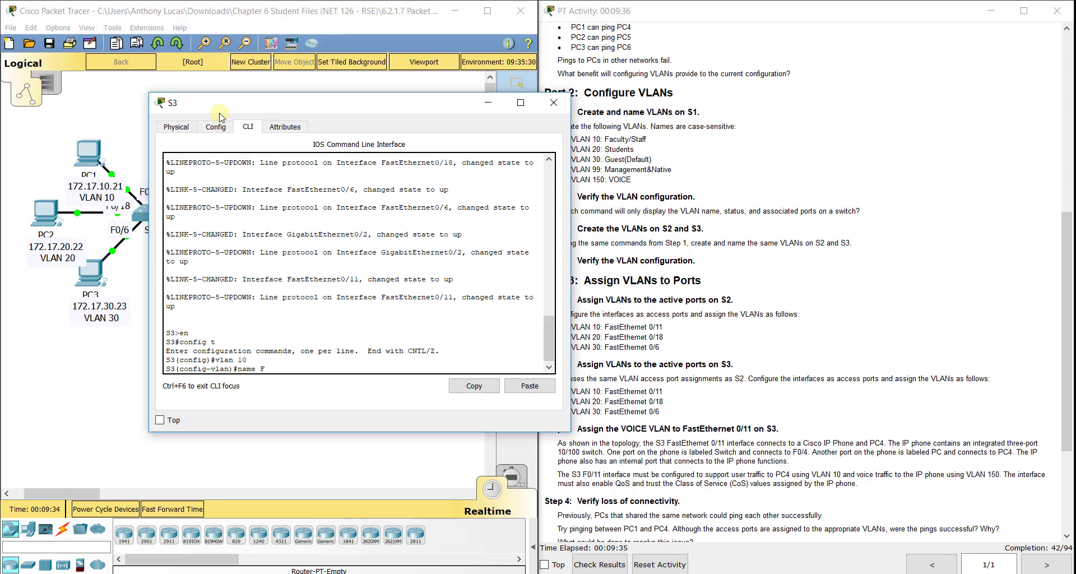
type("aculty/Sta")
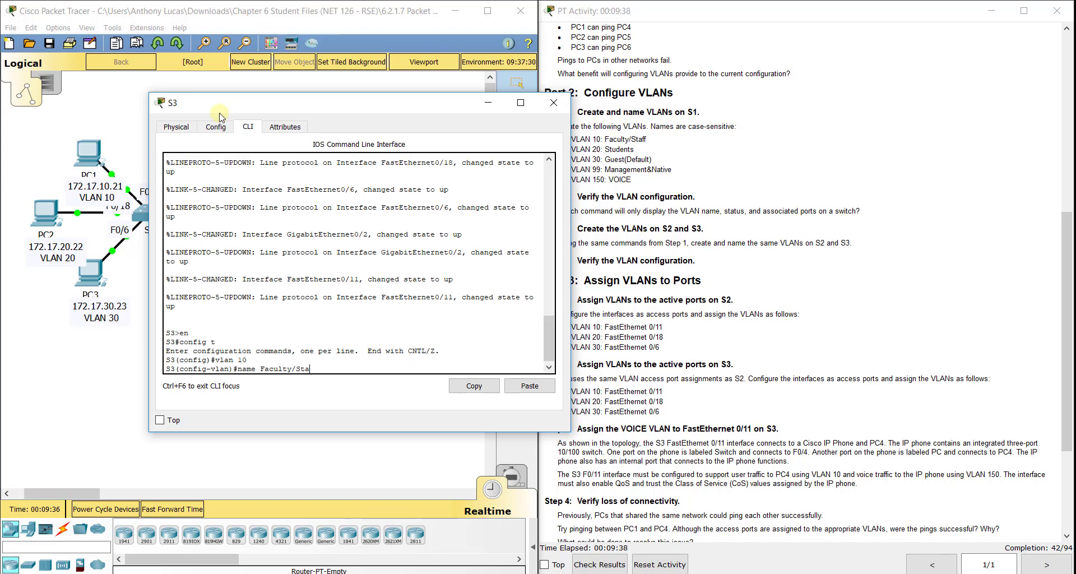
type("vlan 20")
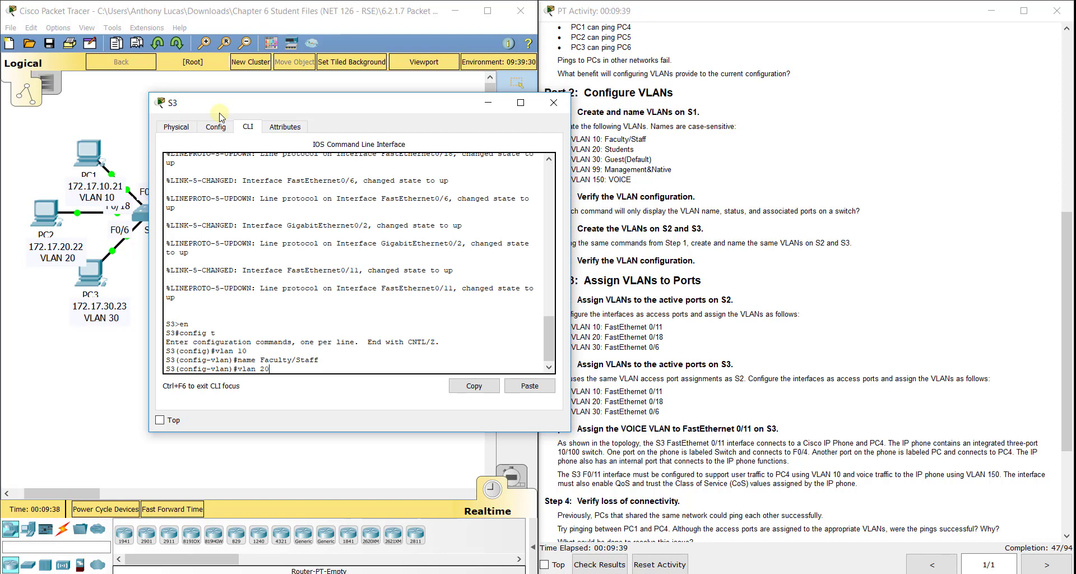
type("name Students")
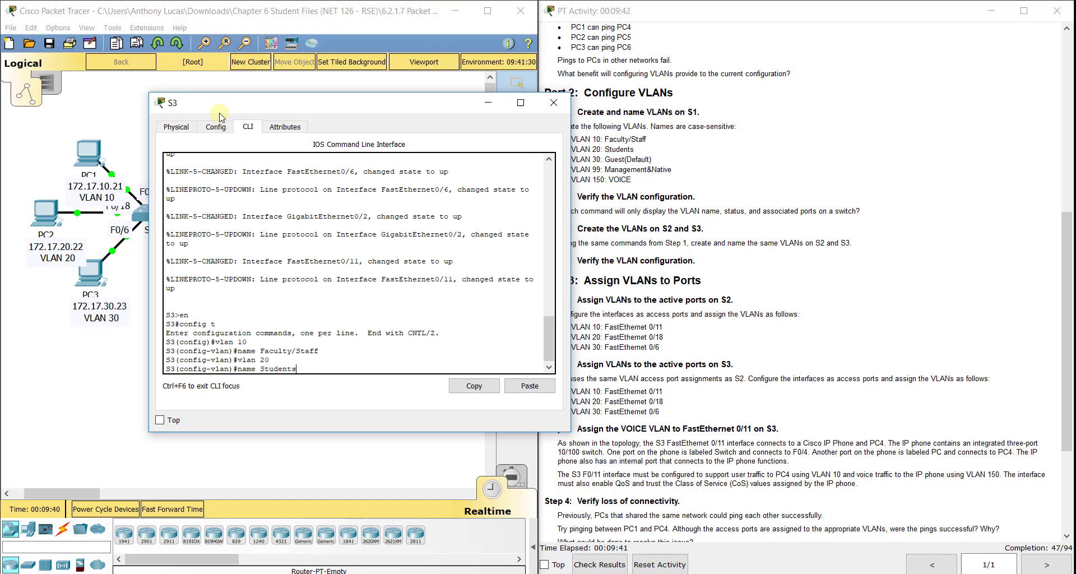
type("vlan 309")
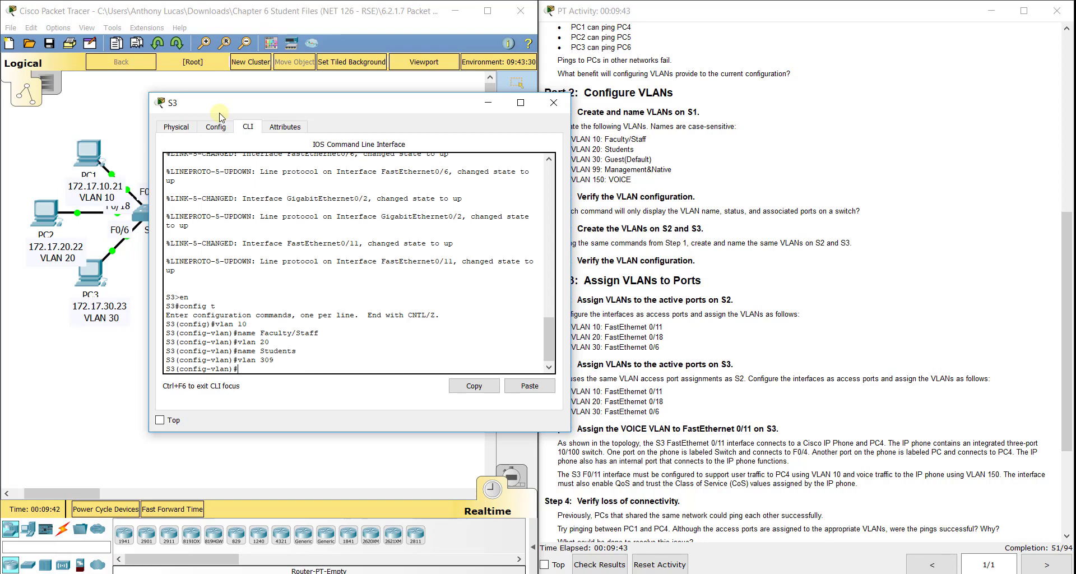
type("exit")
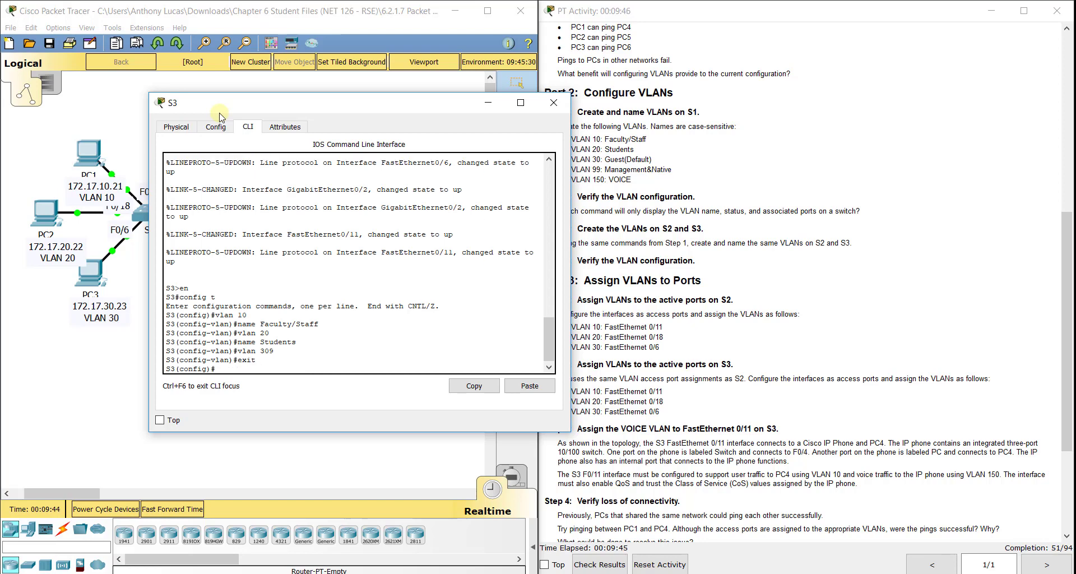
type("no vlan 309")
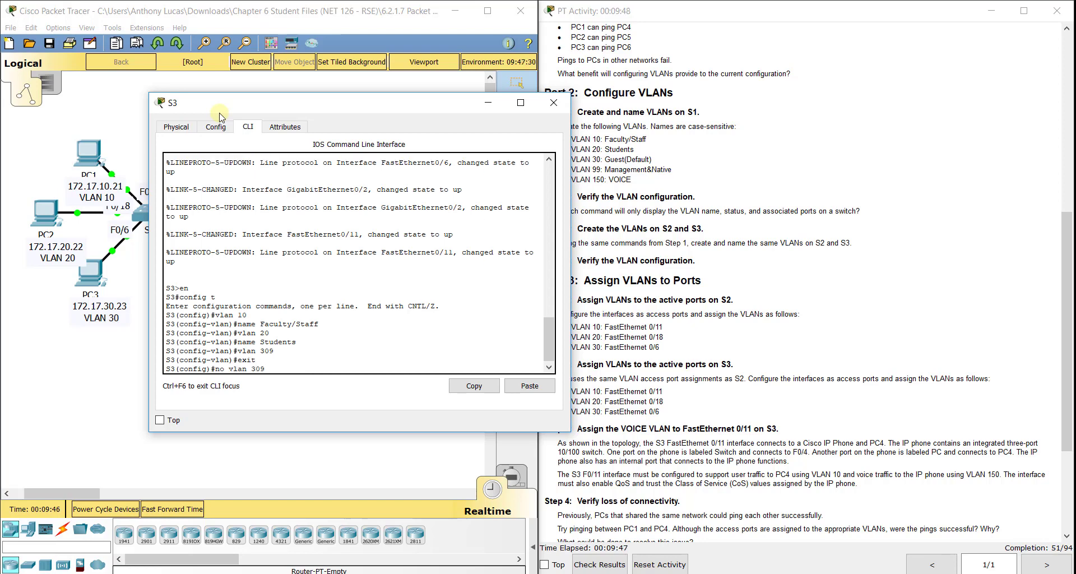
type("vlan 39")
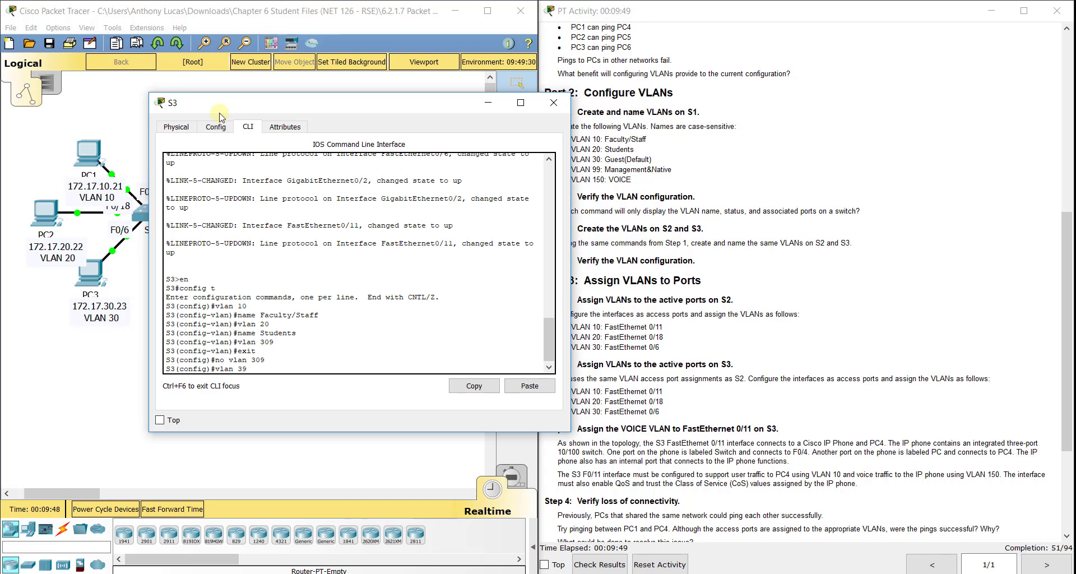
Step: Create VLANs 30 Guest(Default), 99 Management&Native and 150 VOICE, then show the VLANs
type("vlan 30")
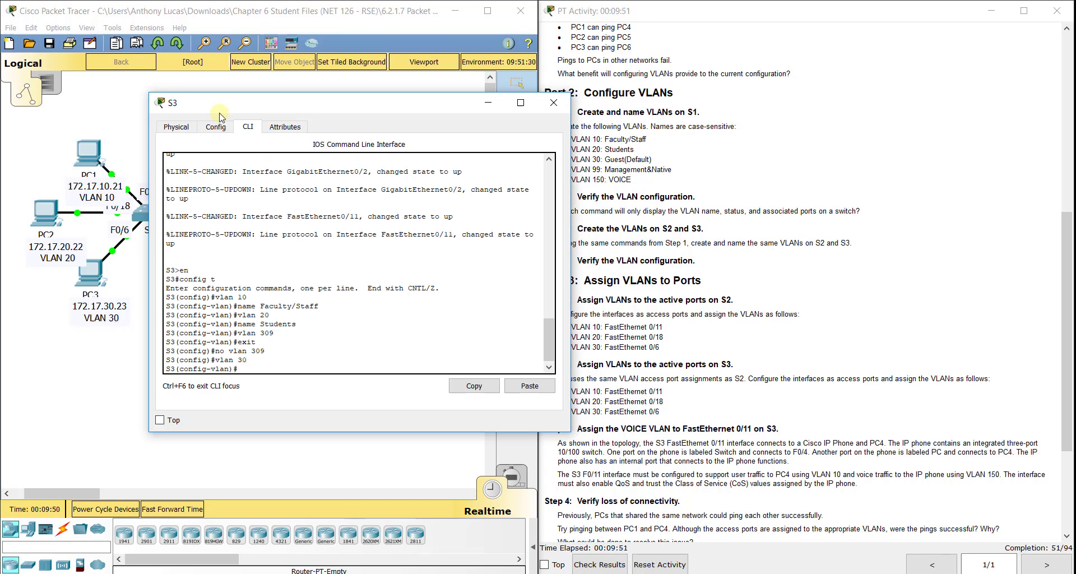
type("name Ge")
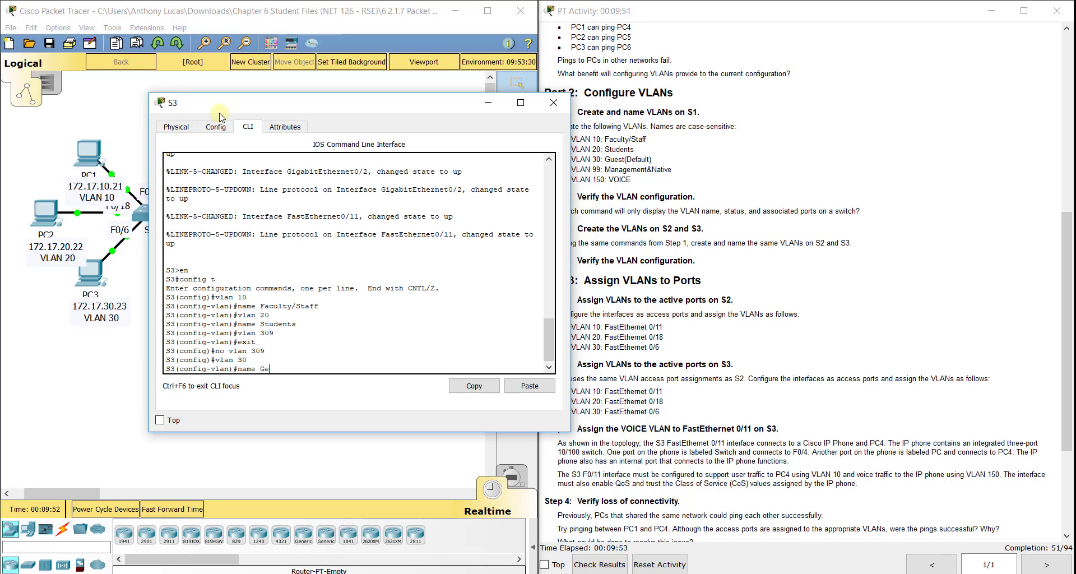
type("uest(Default")
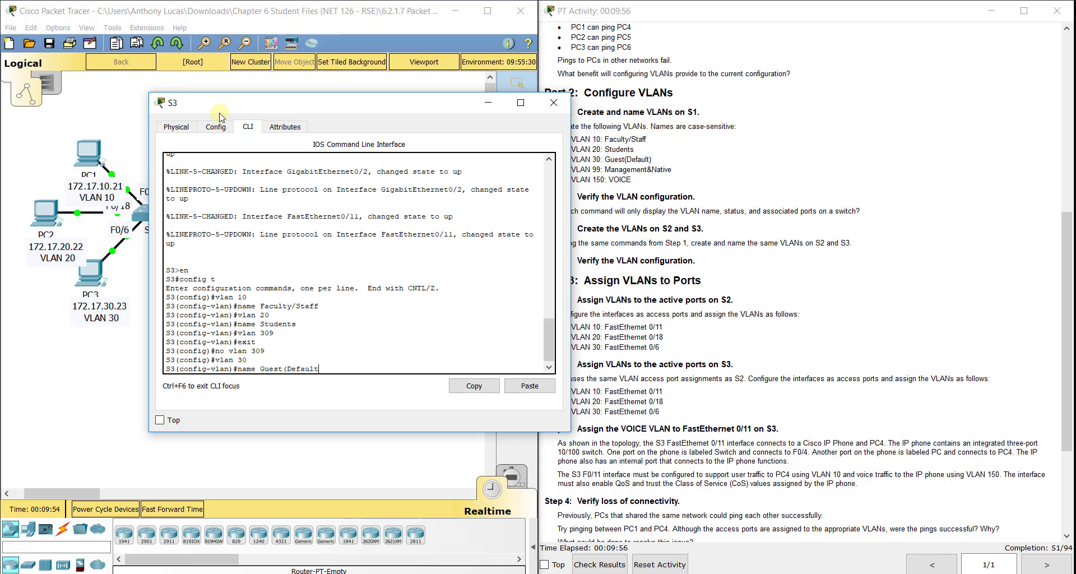
type("vlan)#")
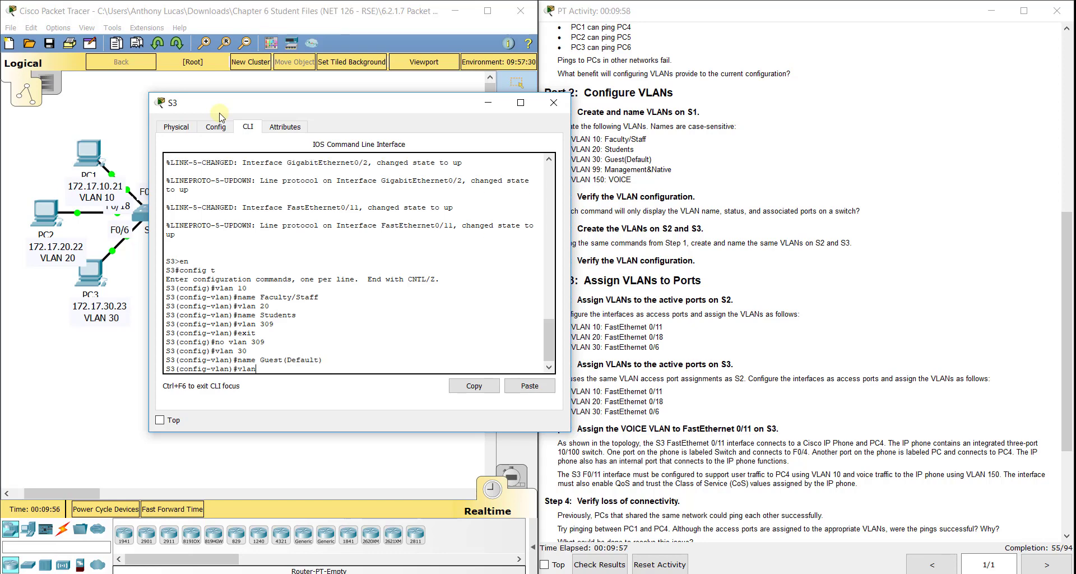
type("vlan 99")
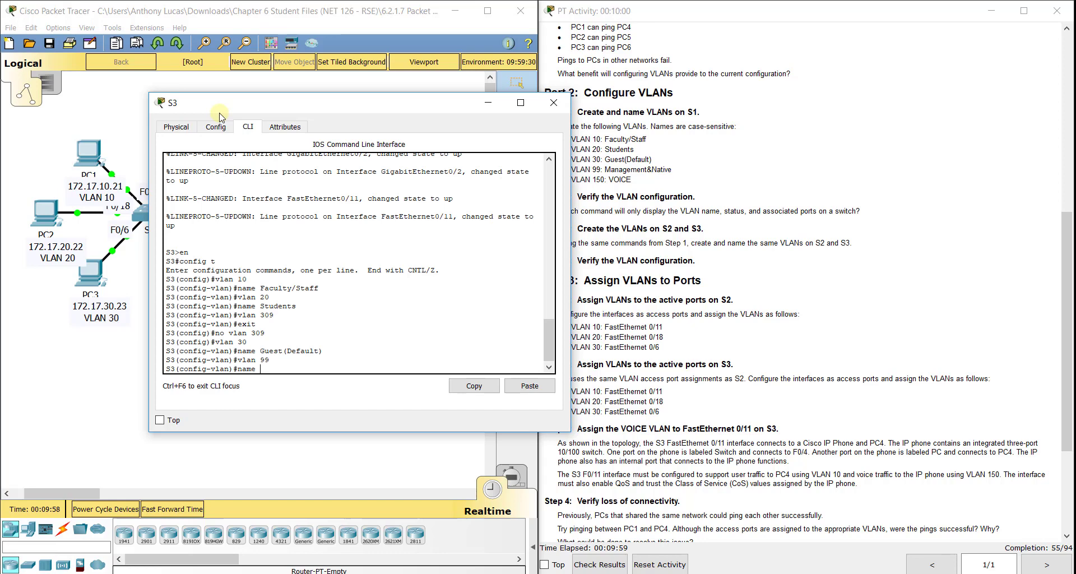
type("Management&Native")
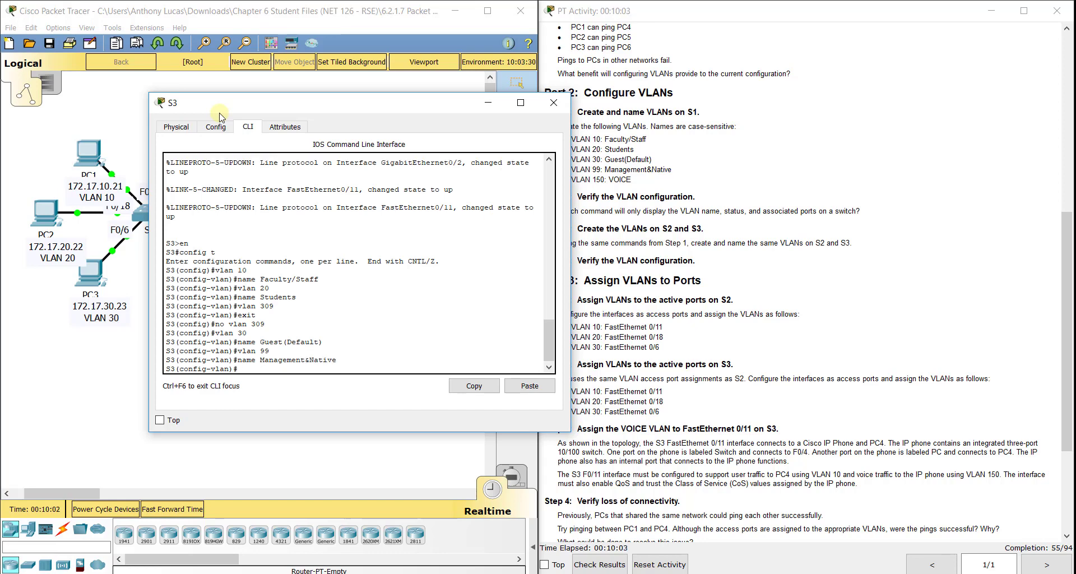
type("vlan 150")
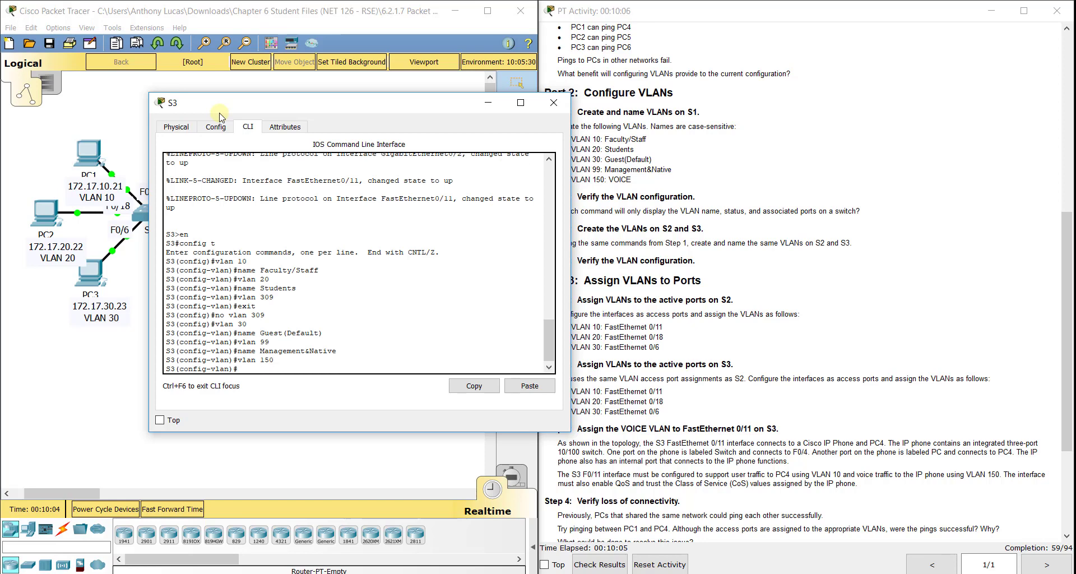
type("name VOICE")
type("exit")
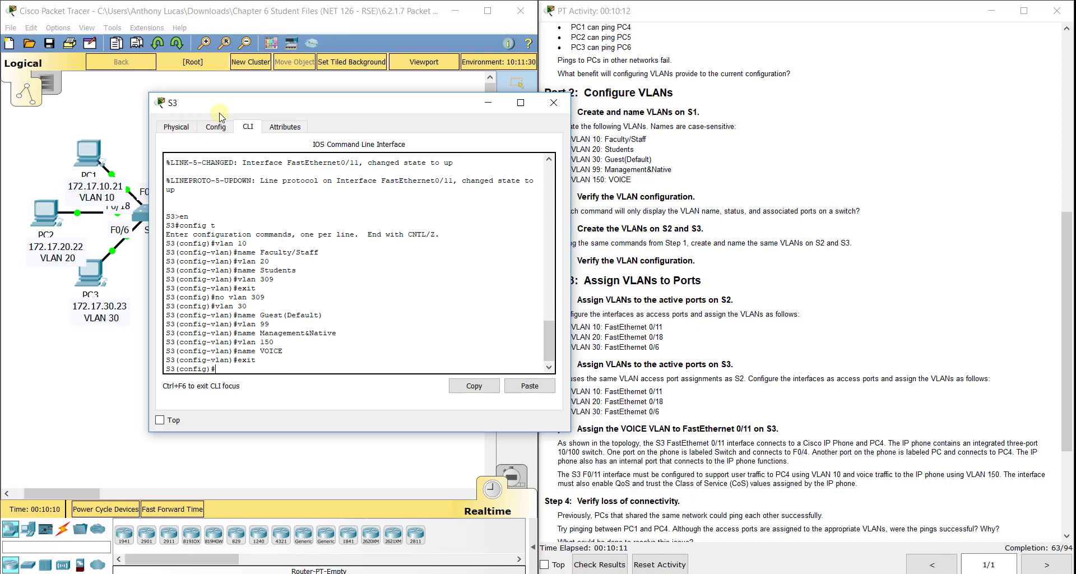
type("do show")
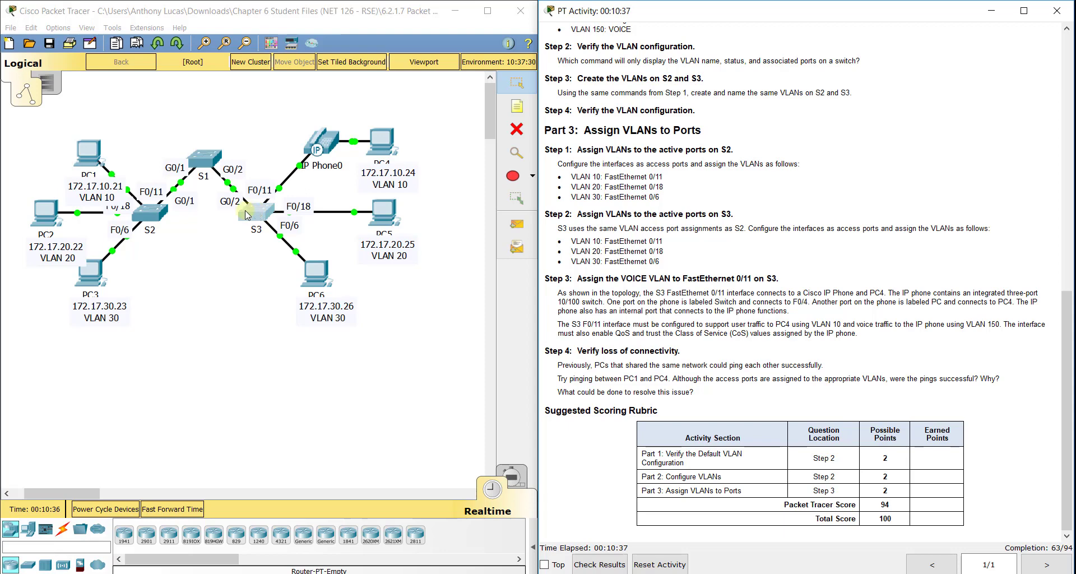
Step: On S2, make Fa0/11 an access port in VLAN 10
left_click(148, 217)
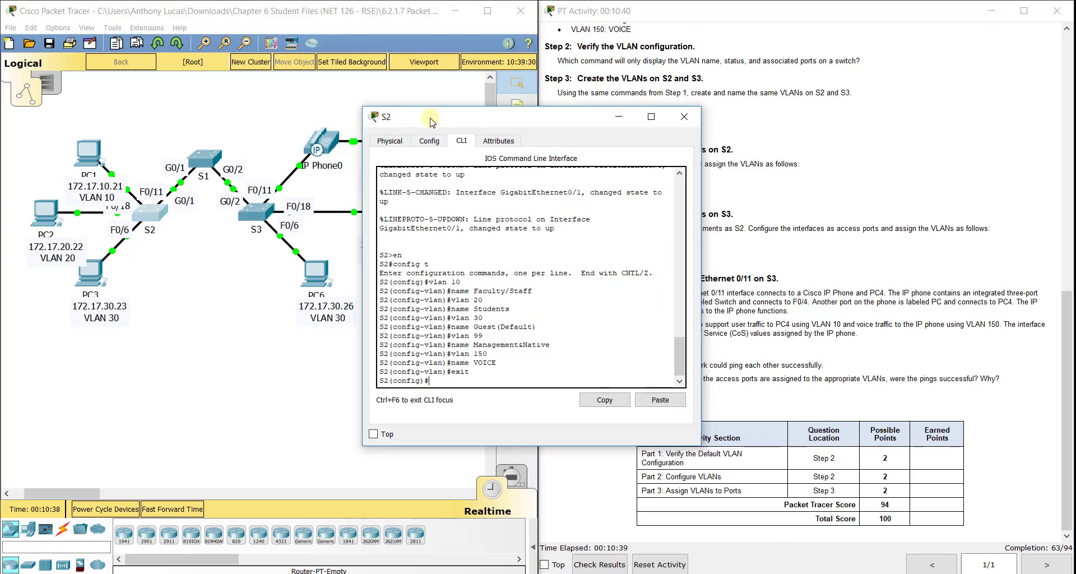
type("int fa0/1")
type("swit")
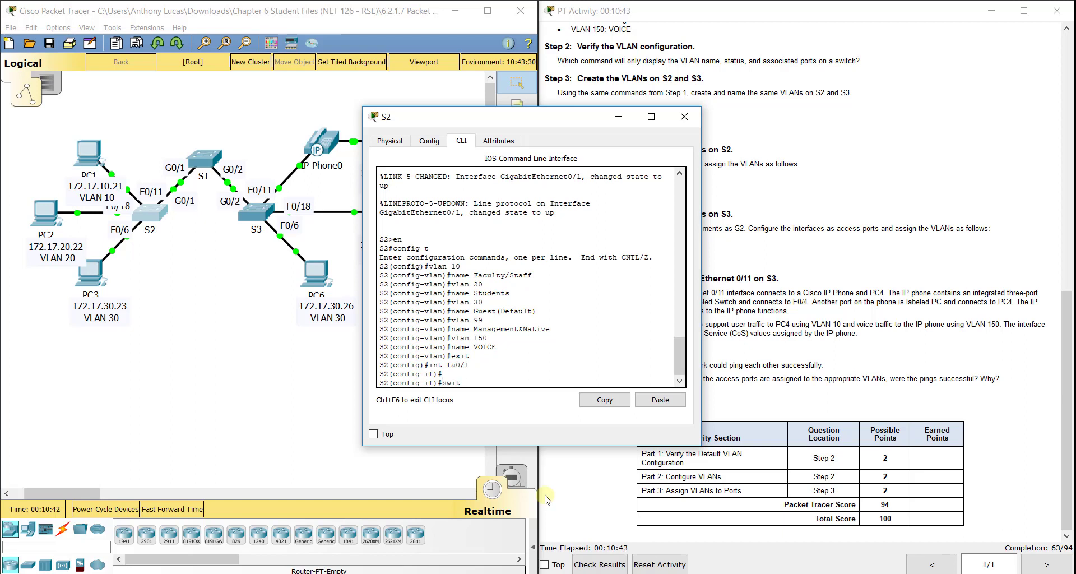
type("chport")
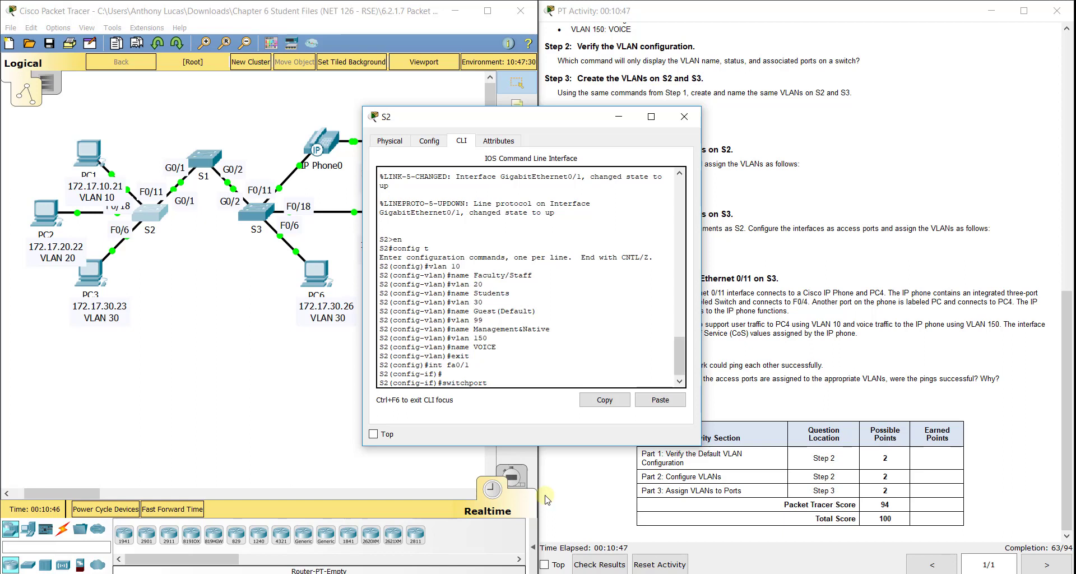
type("mode accces")
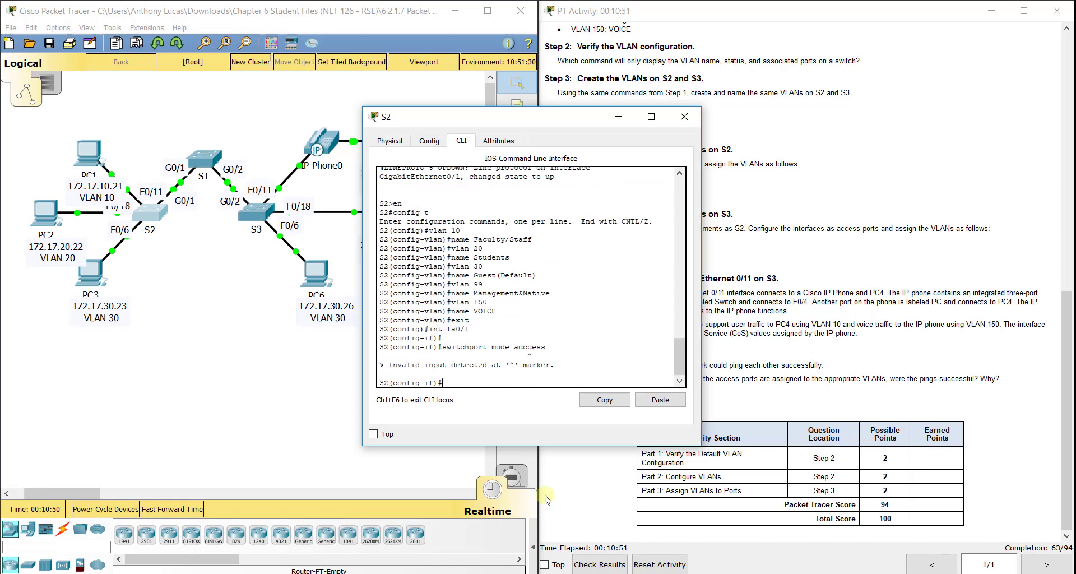
type("switchport mode access")
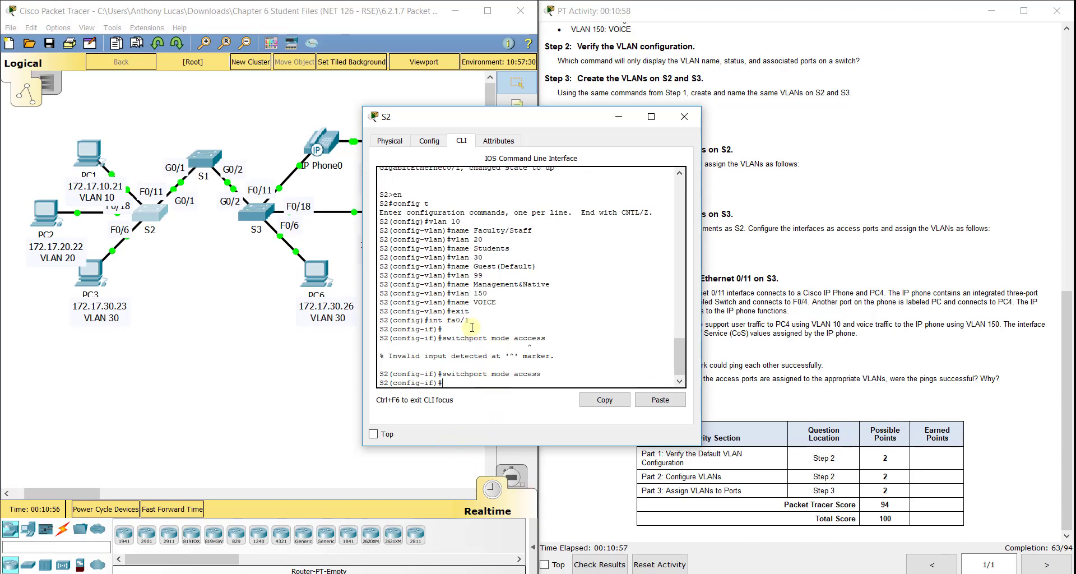
type("exit")
type("int fa0/11")
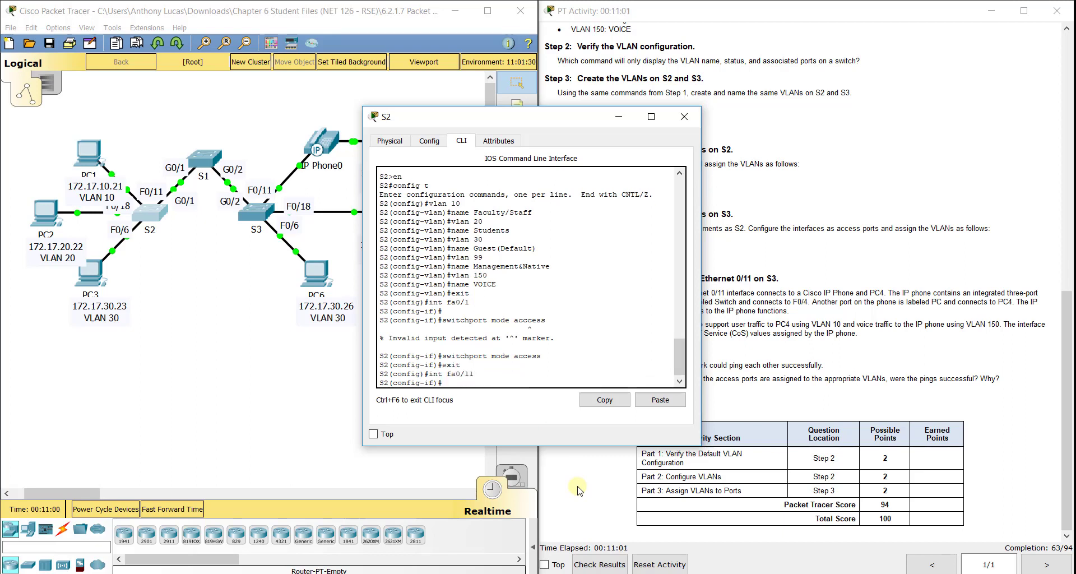
type("switchport mode acces")
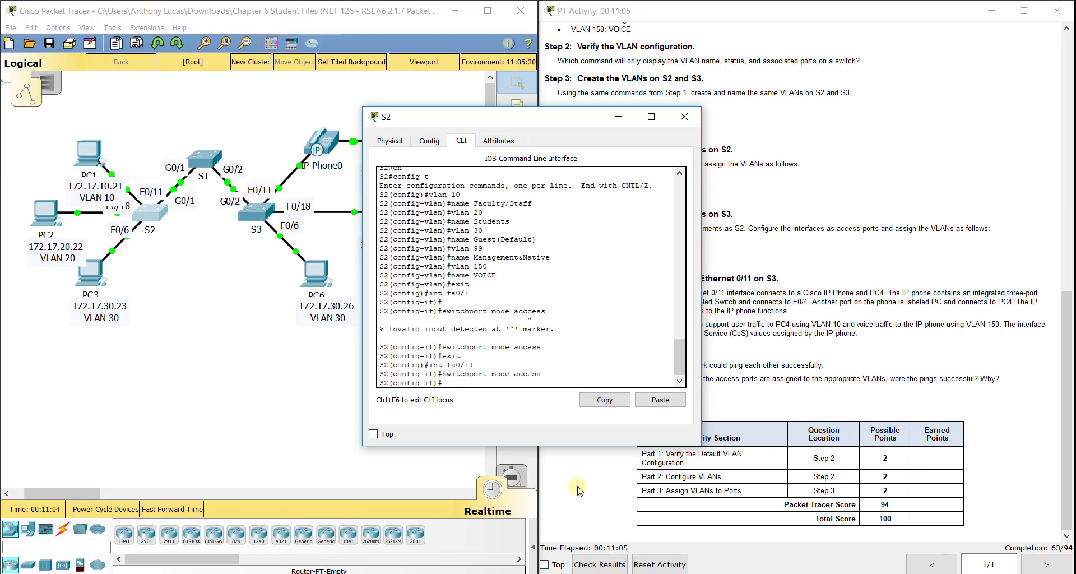
type("s")
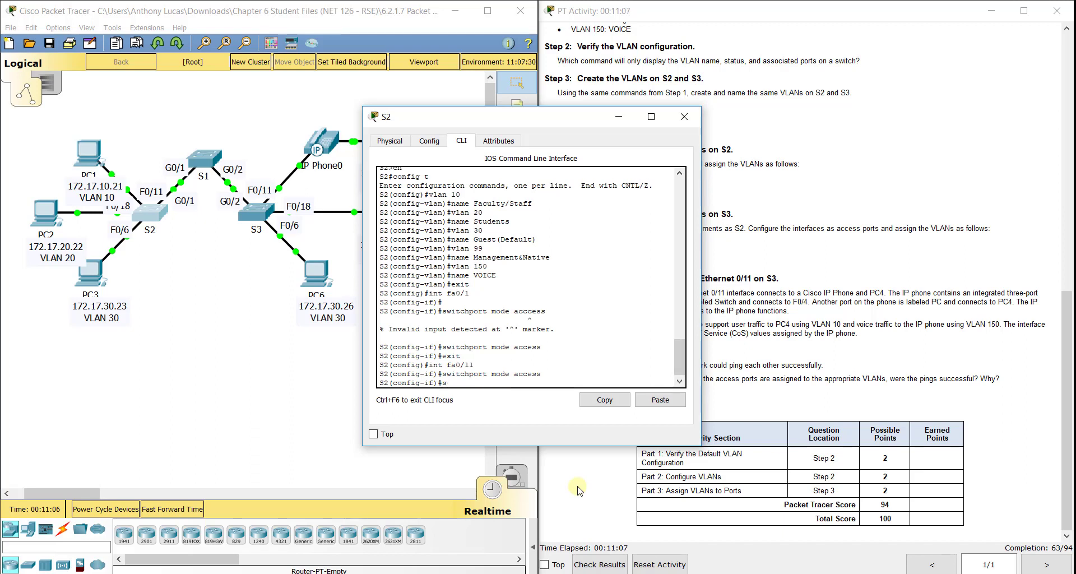
type("witchport access")
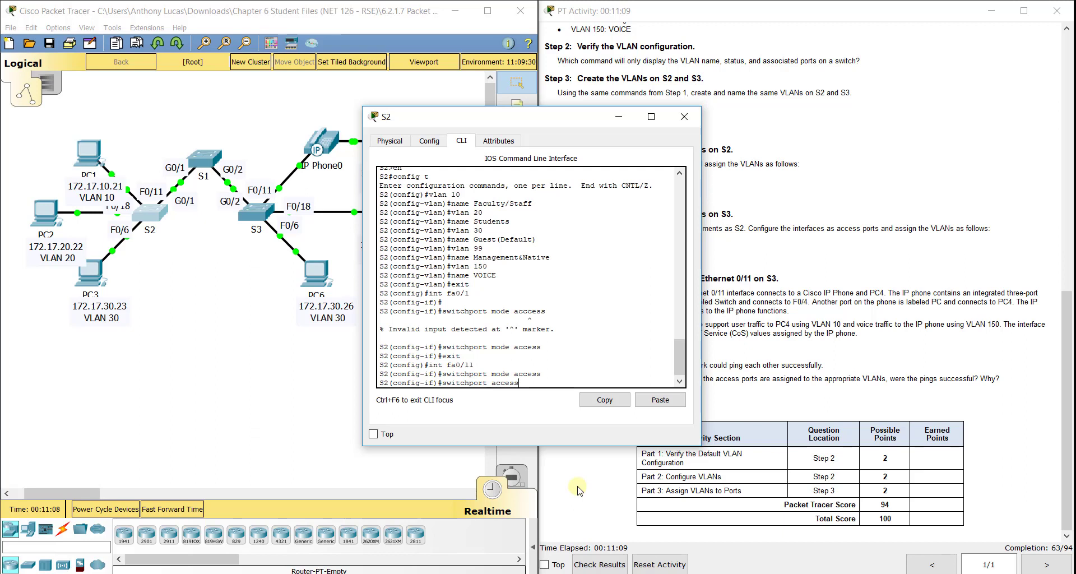
type("vlan")
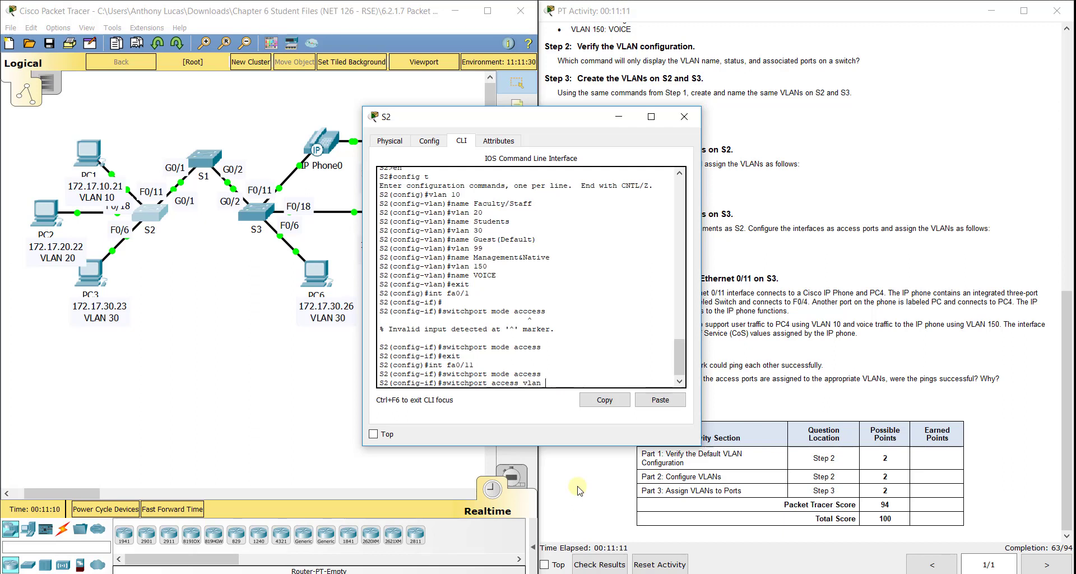
type("?")
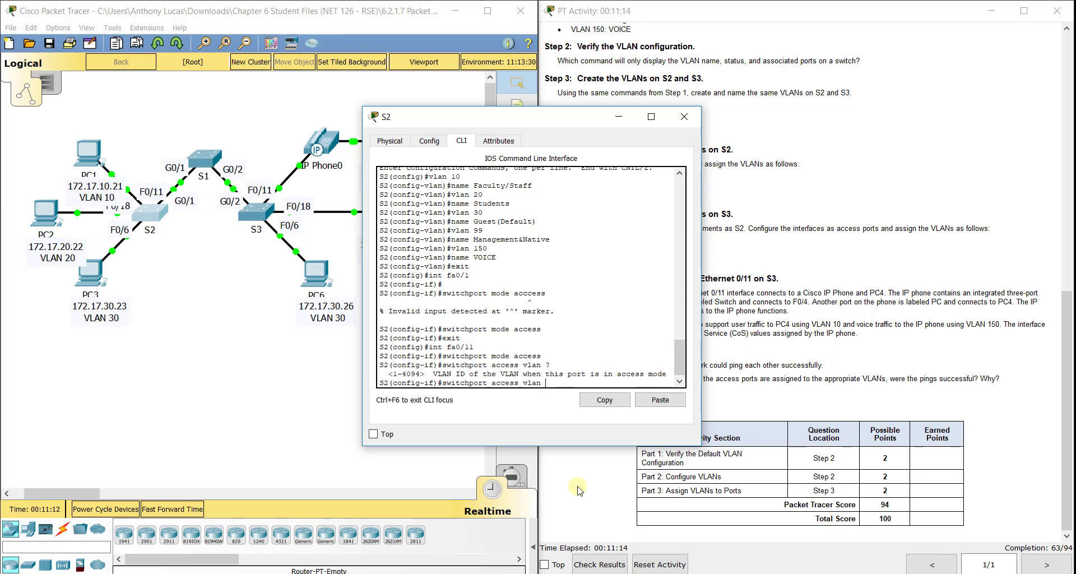
type("10")
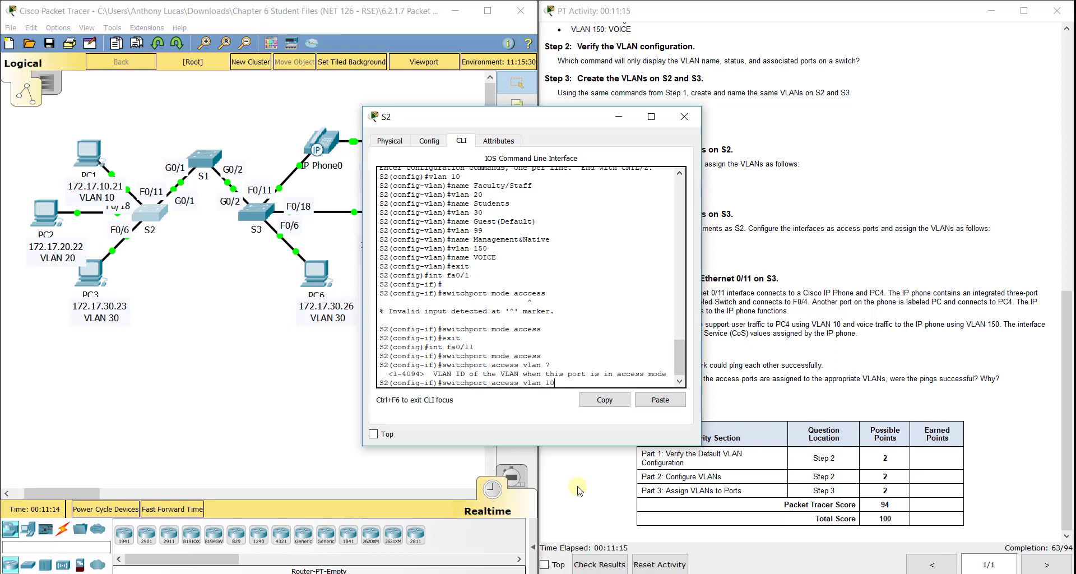
key("enter")
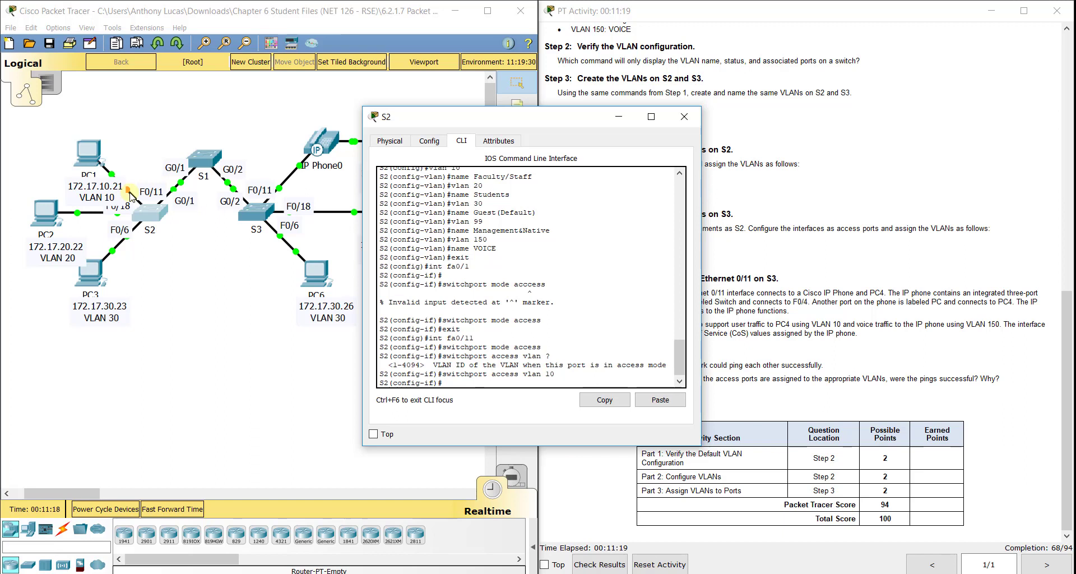
mouse_move(92, 159)
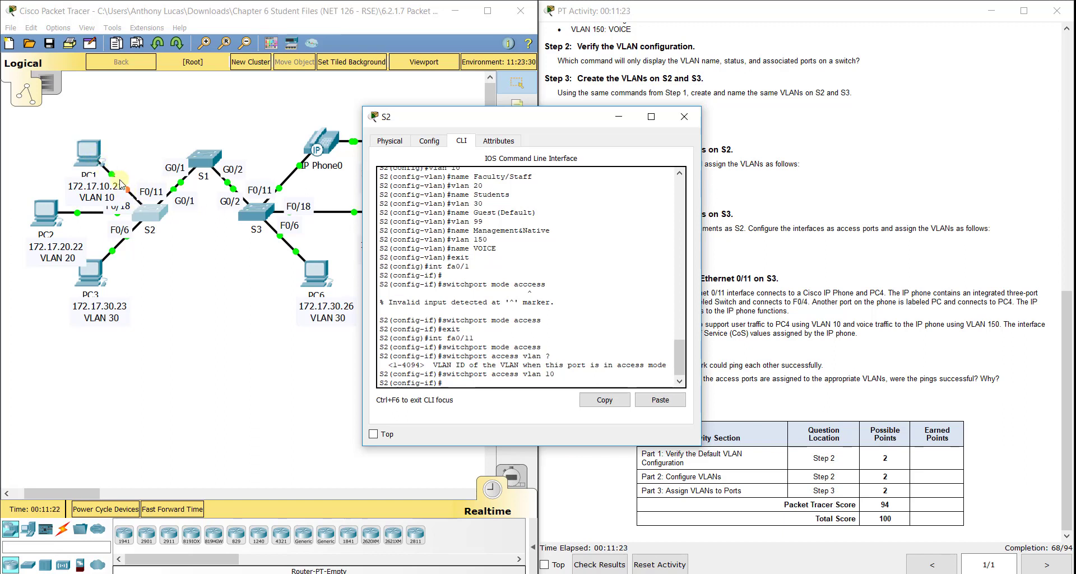
Step: Make S2's Fa0/18 and Fa0/6 access ports in VLANs 20 and 30
type("exit")
type("int fa0/18")
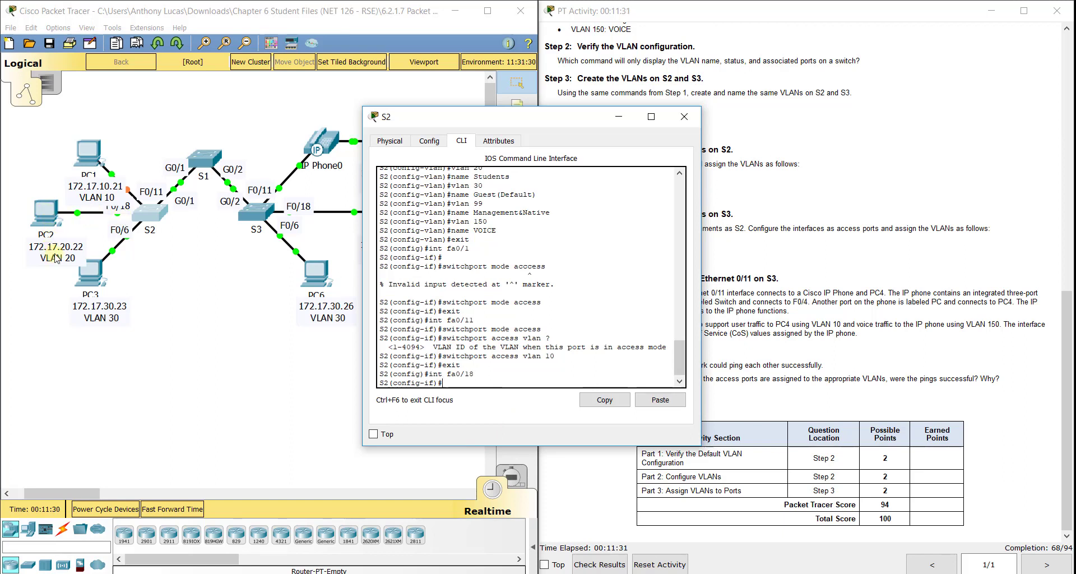
type("switchport mode acces")
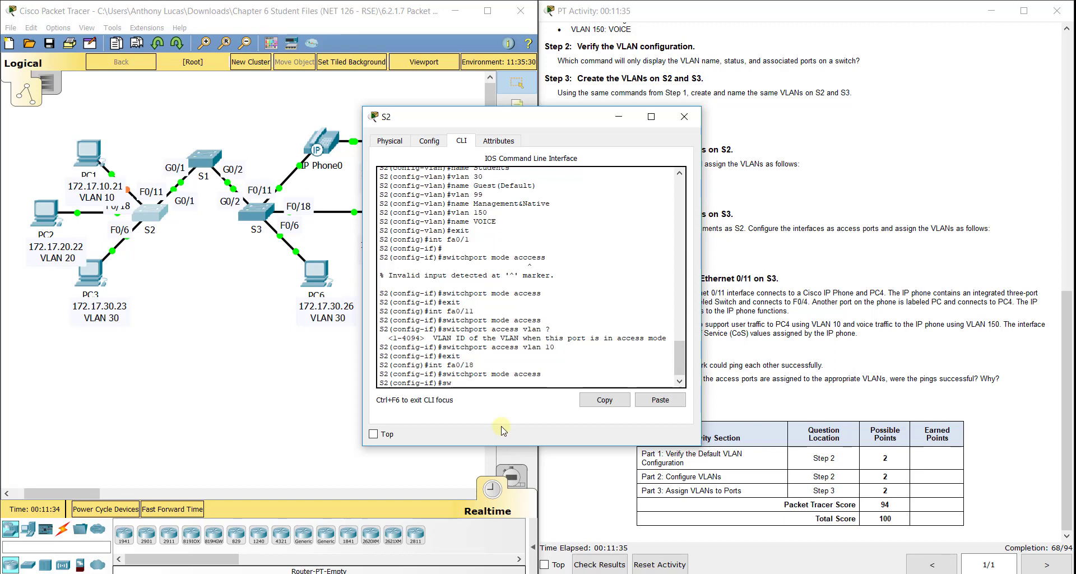
type("switchport access vlan 20")
type("exit")
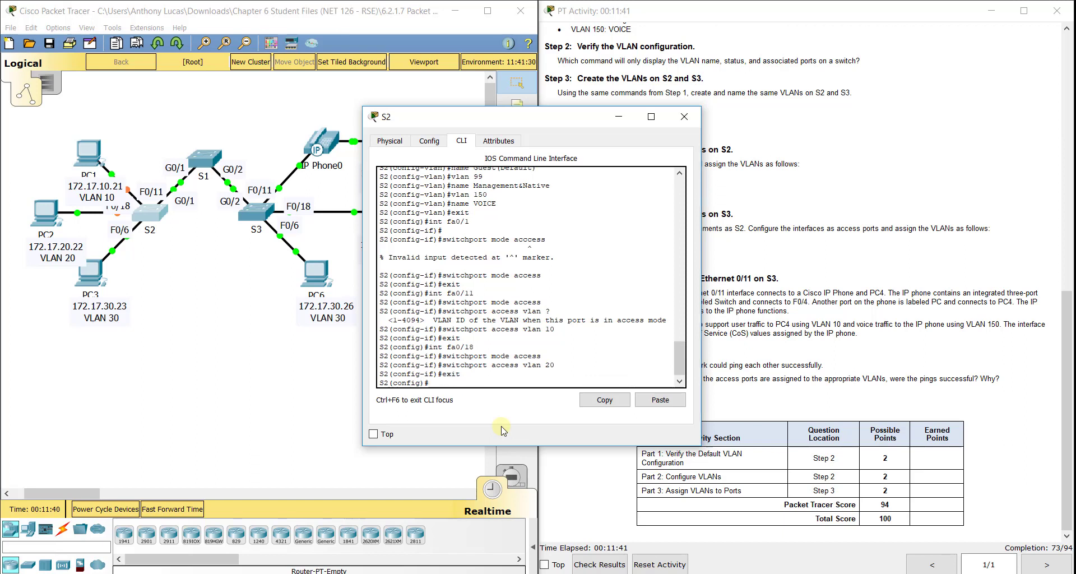
type("int fa0/6")
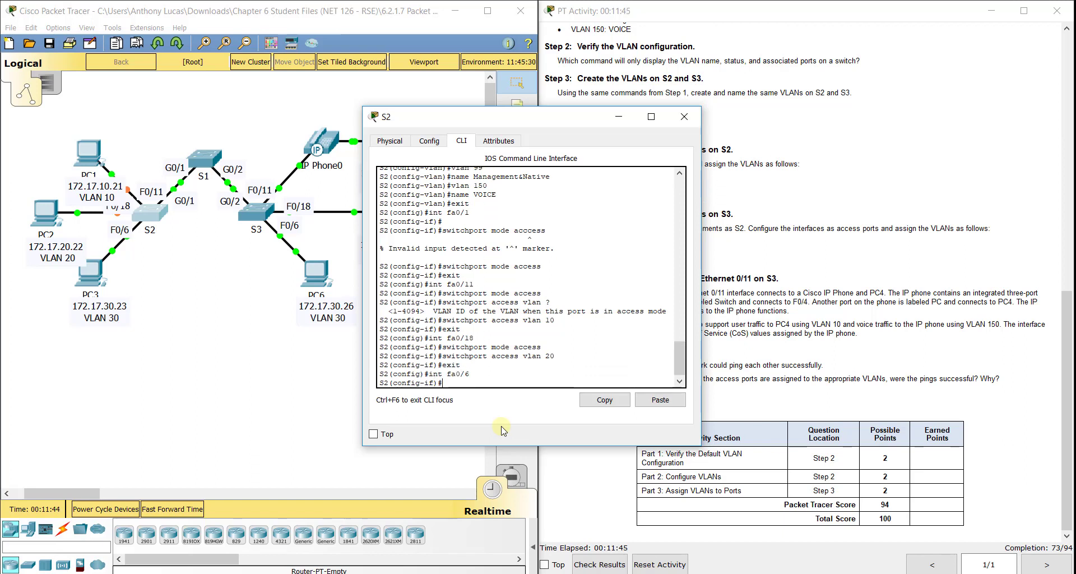
mouse_move(547, 403)
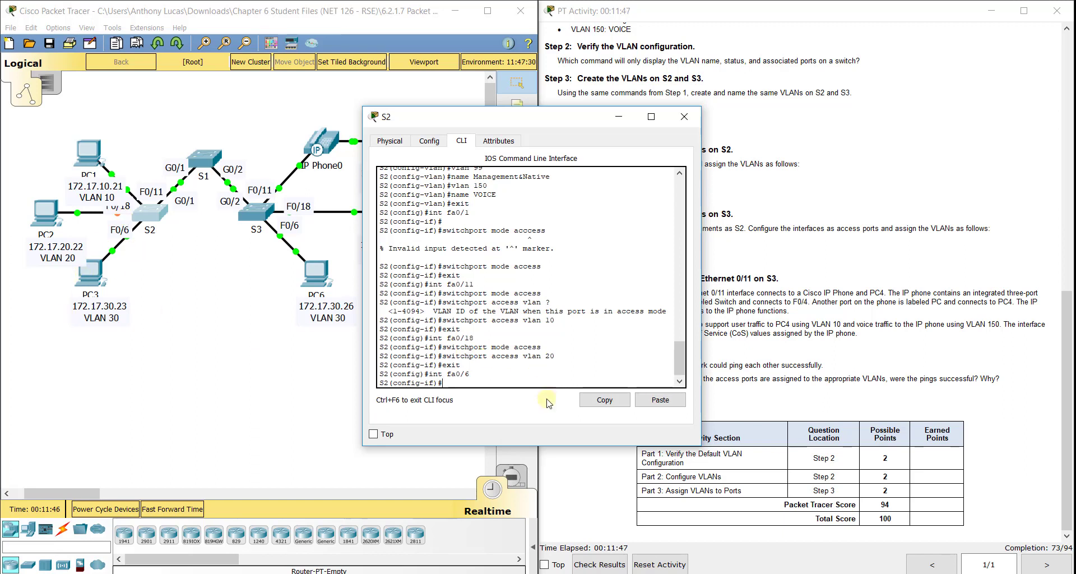
type("switchport mo")
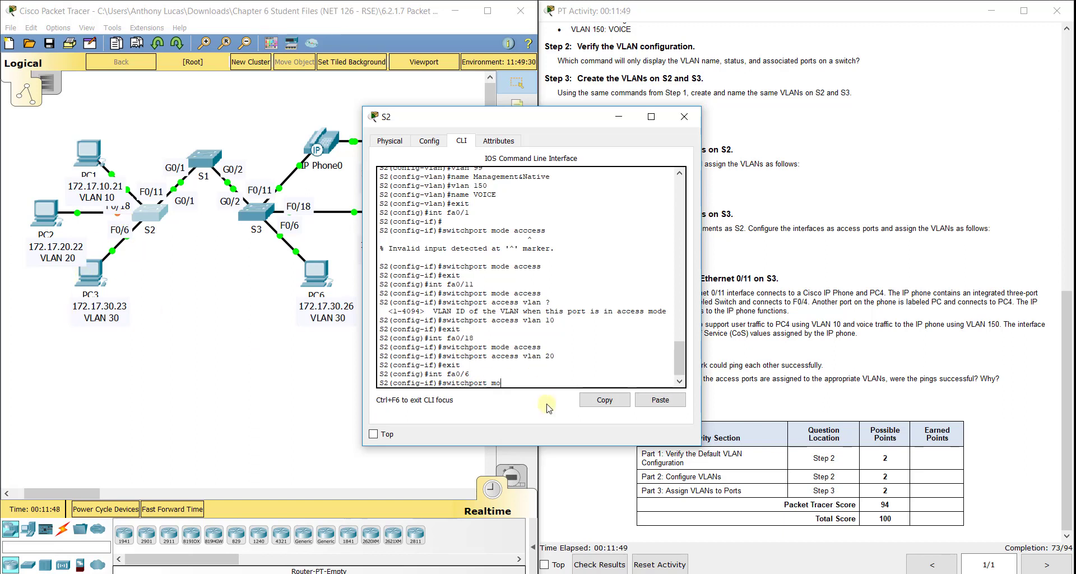
type("switc")
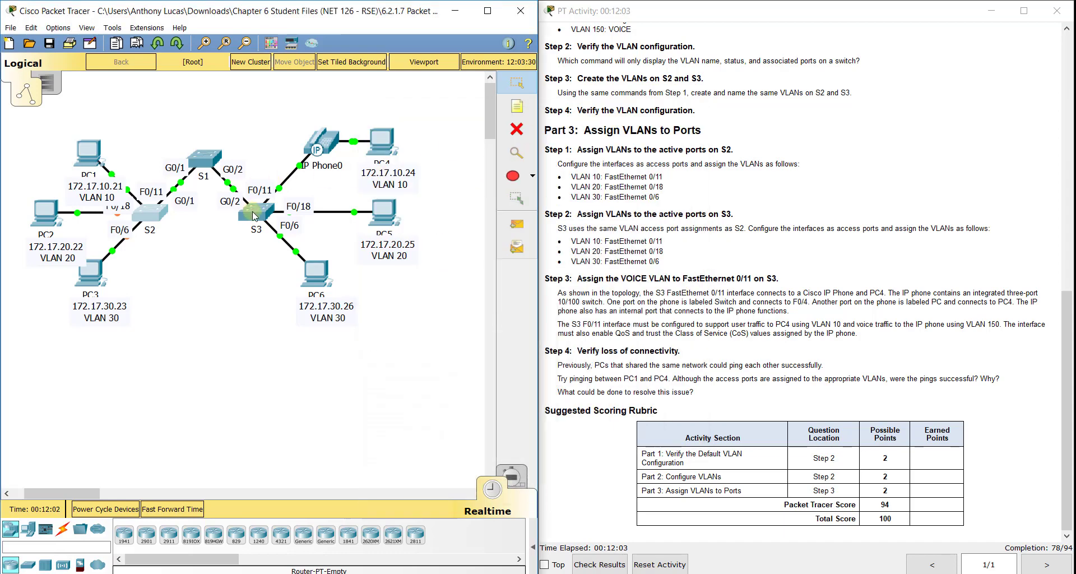
Step: On S3, set Fa0/11, Fa0/18 and Fa0/6 as access ports in VLANs 10, 20 and 30
left_click(254, 216)
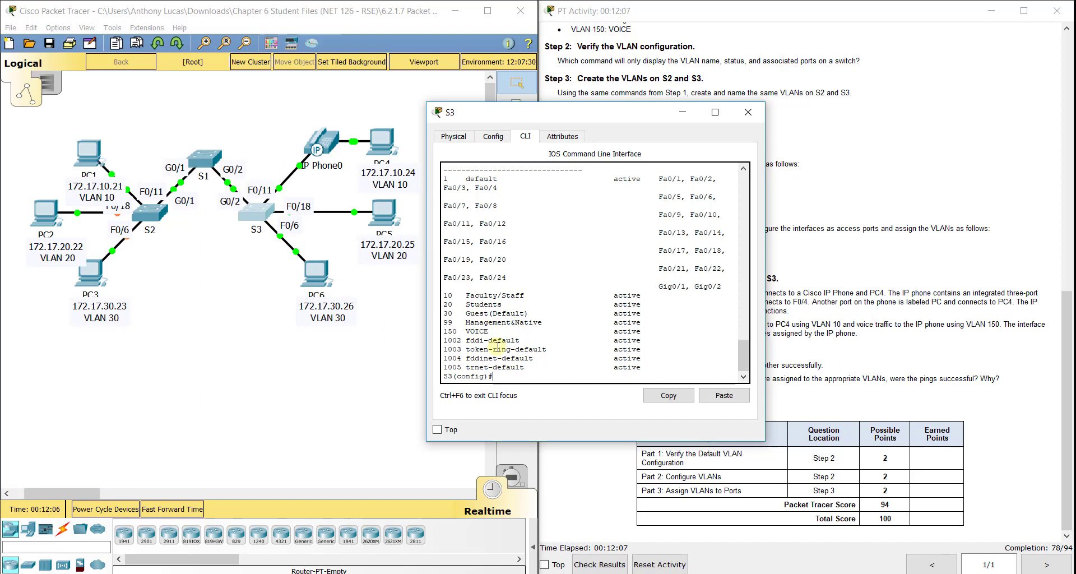
type("int fa0/11")
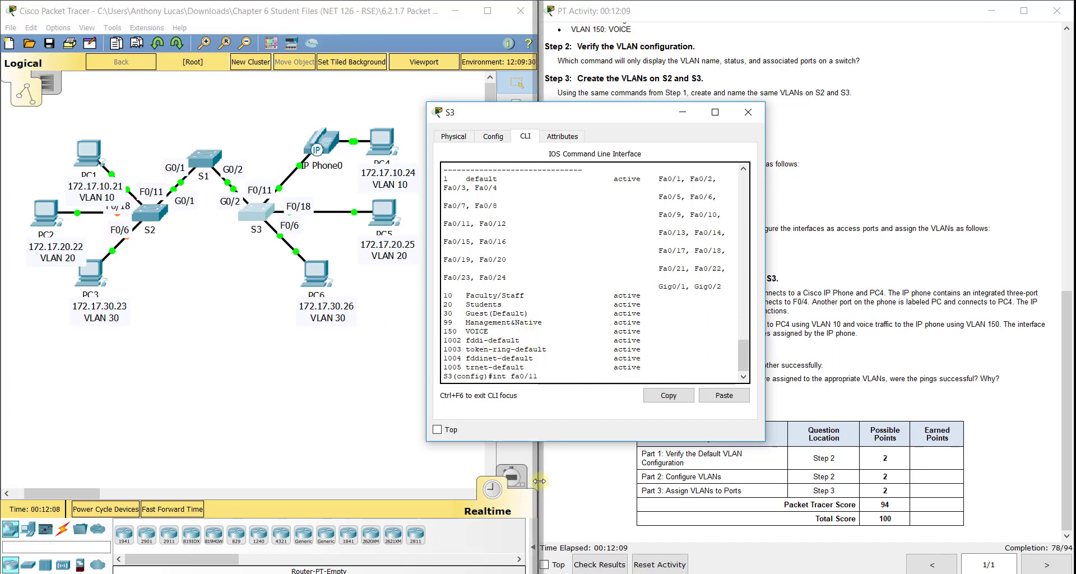
type("switchport")
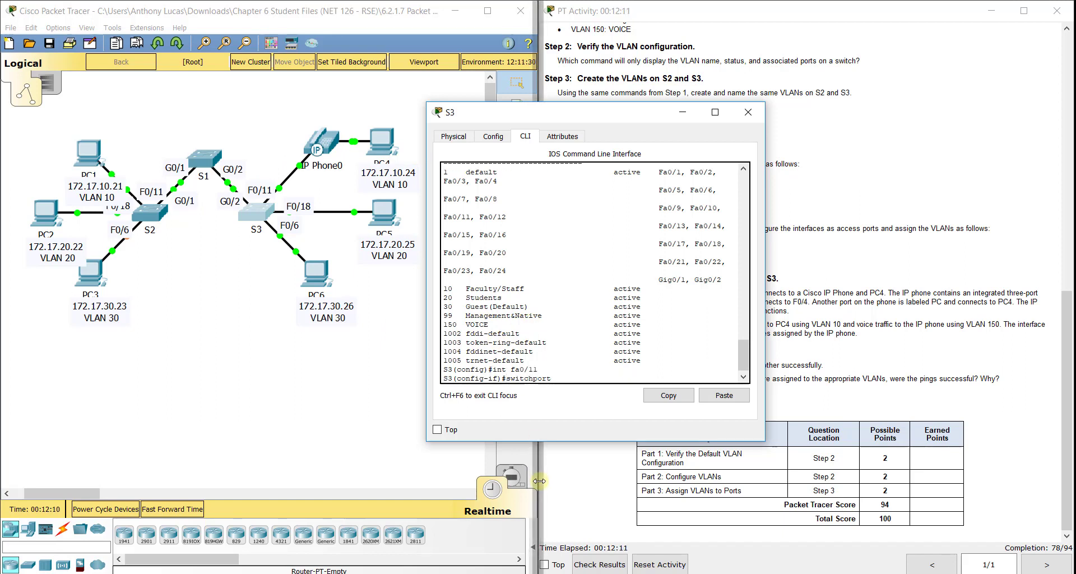
type("switchport mode access")
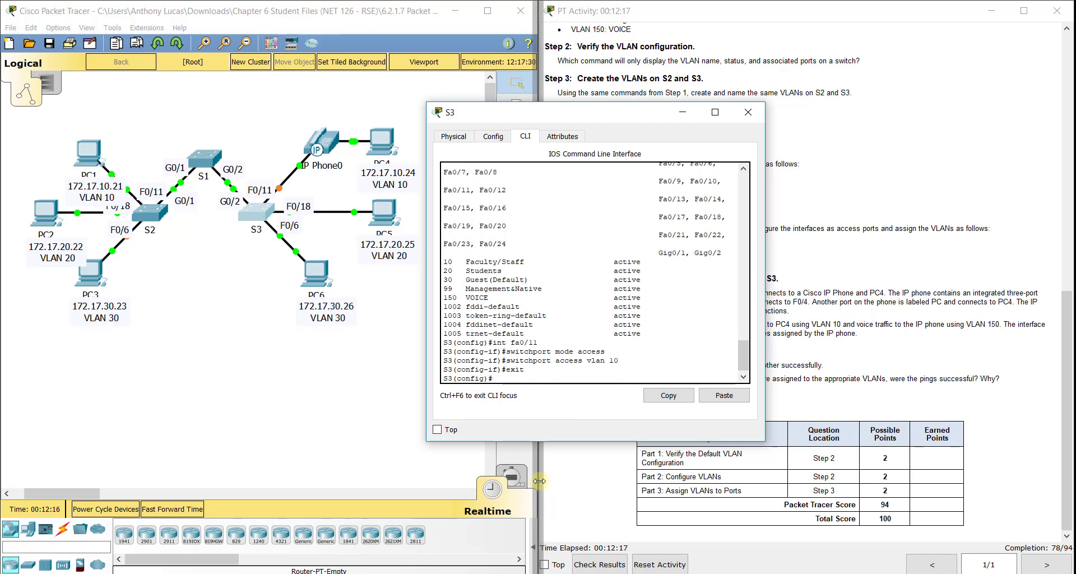
type("int fa0/18")
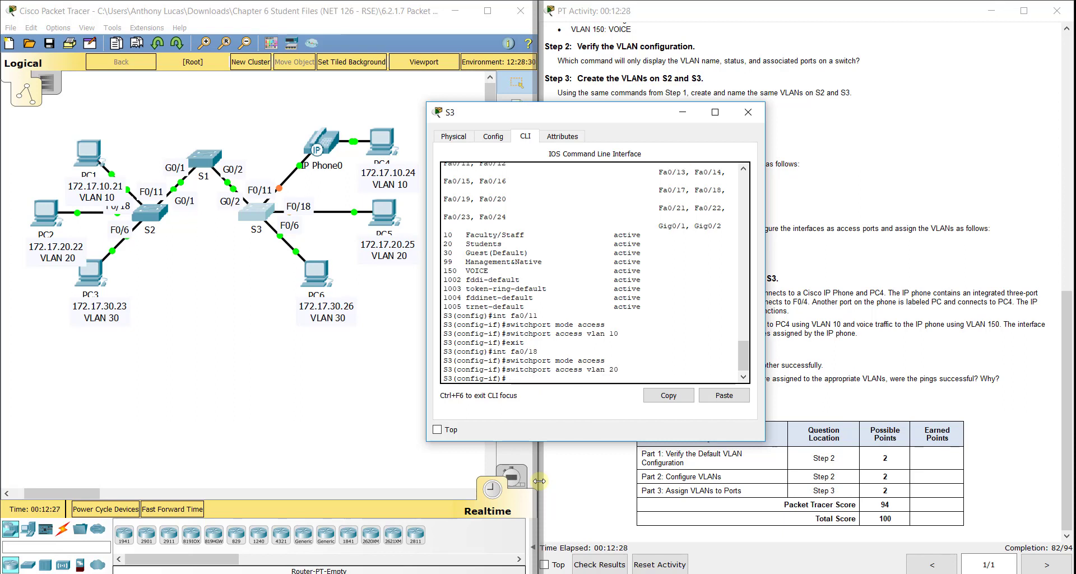
type("int fa0/6")
type("switchport")
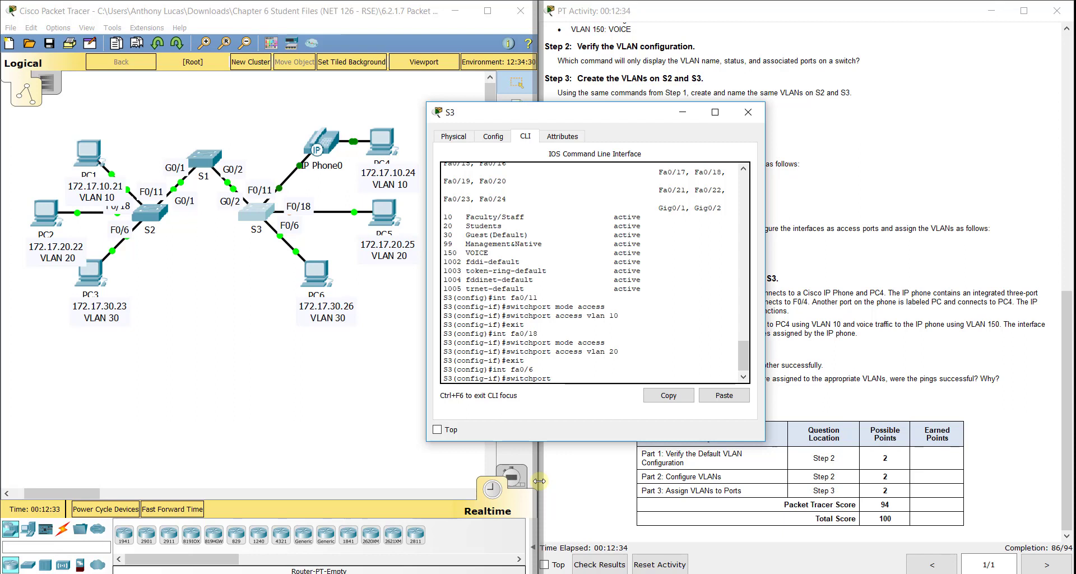
type("mode access")
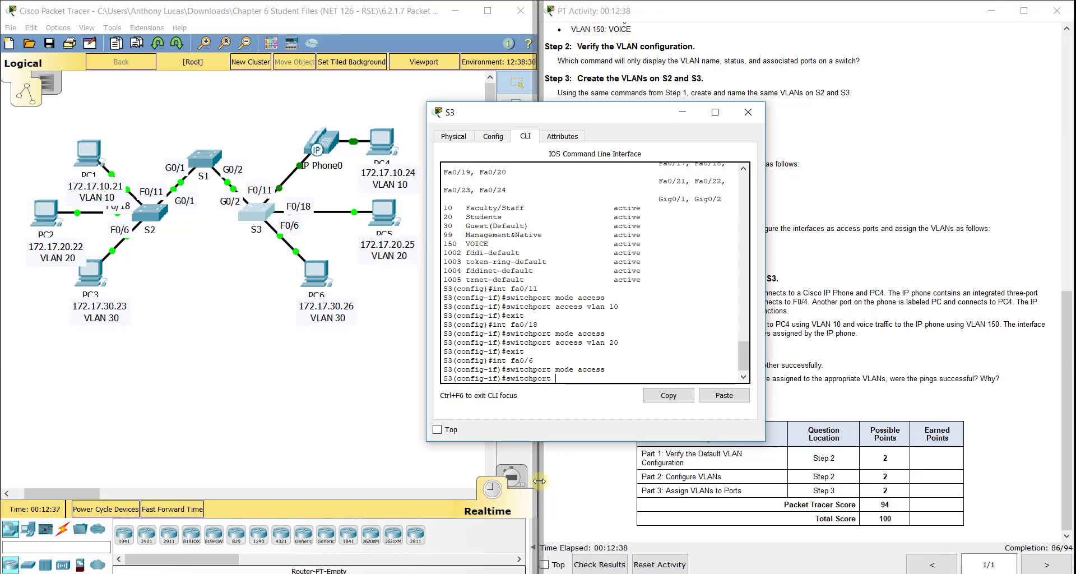
type("access vlan 30")
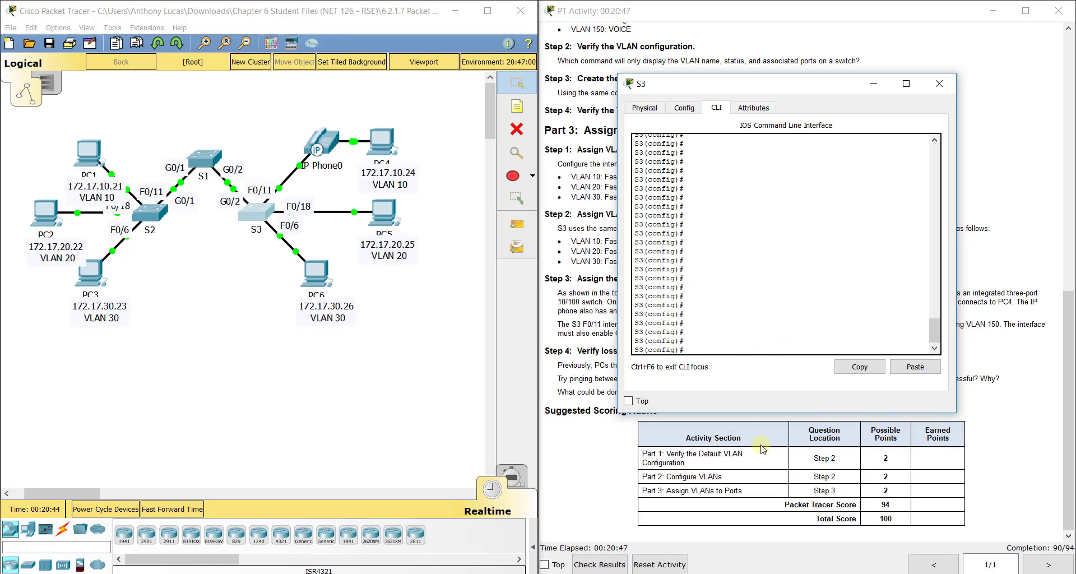
Step: Give S3's Fa0/11 voice VLAN 150 and check it with do show vlan brief
type("int fa0/11")
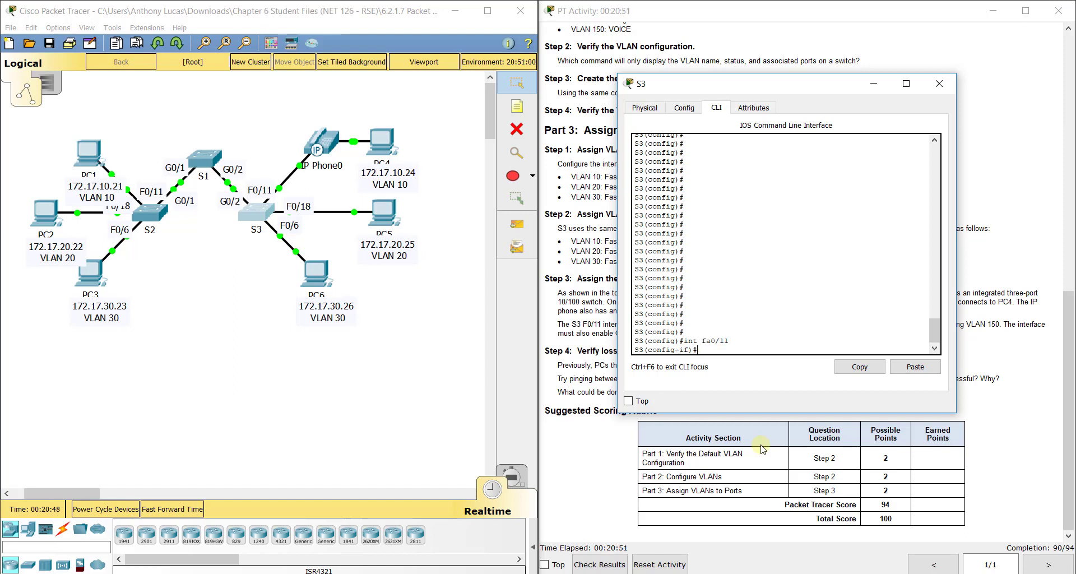
mouse_move(780, 364)
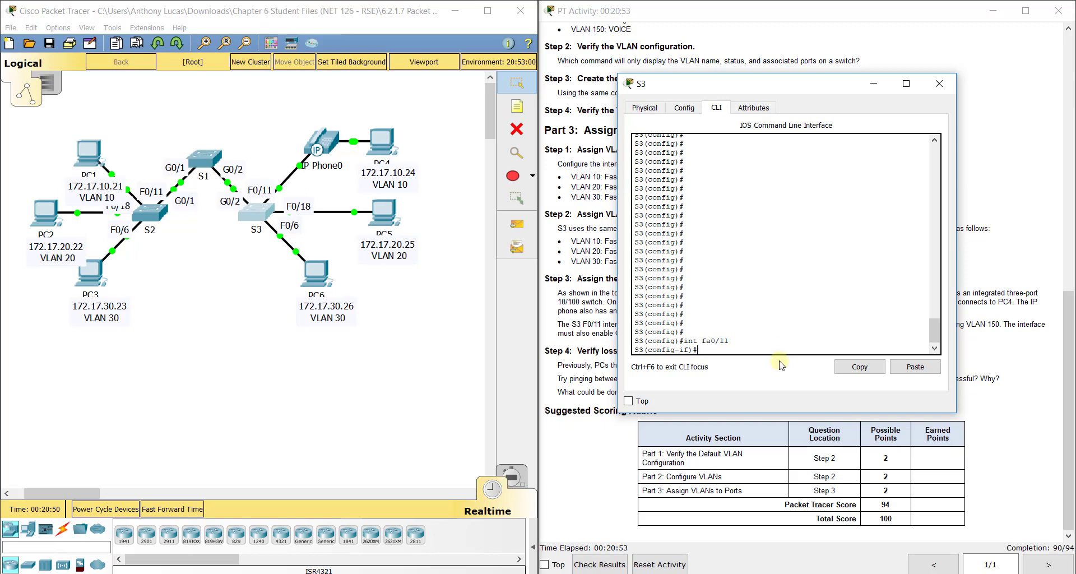
type("switchport")
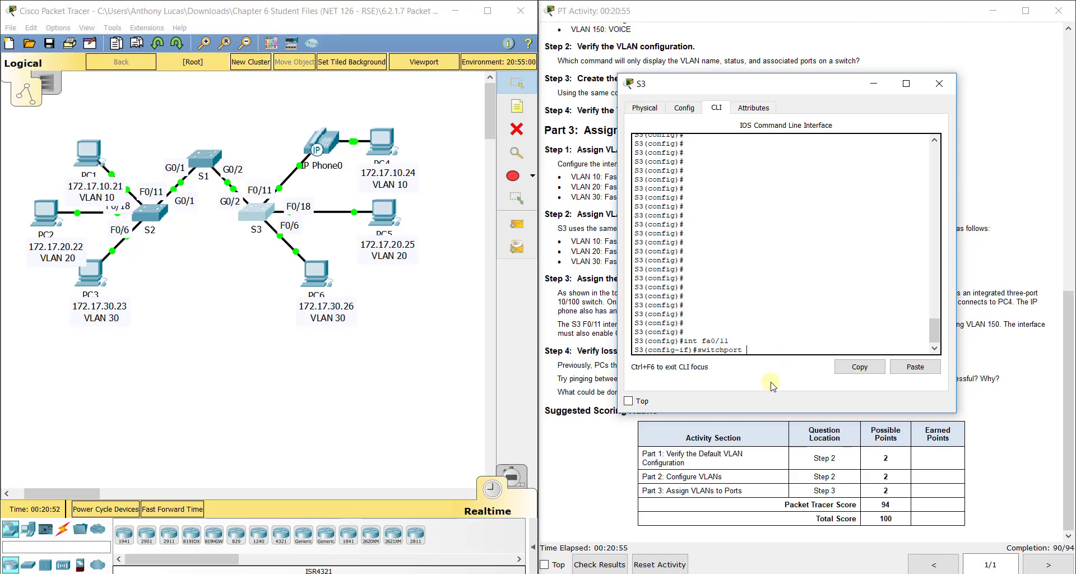
type("?")
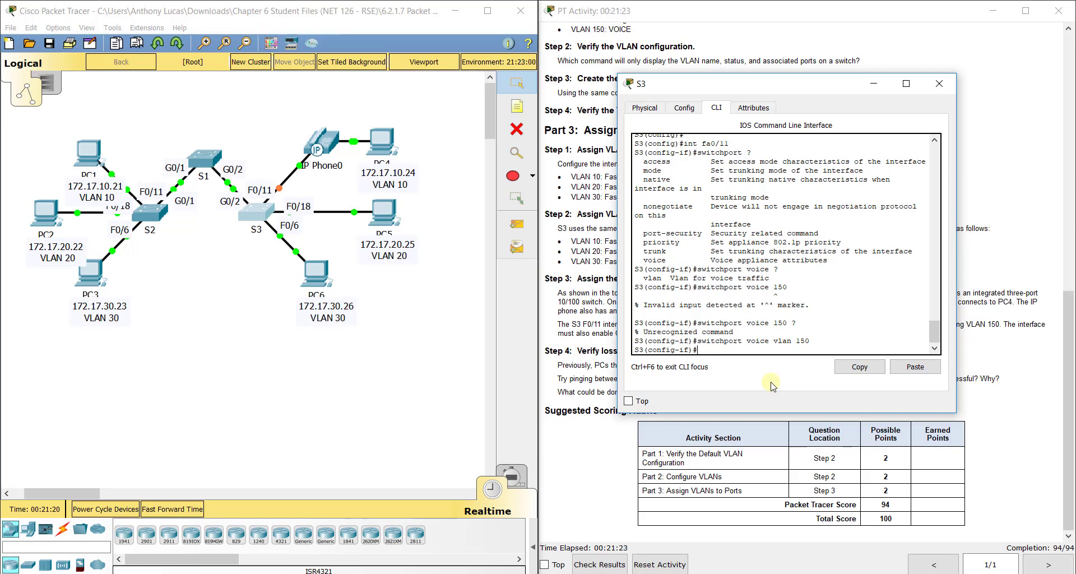
mouse_move(938, 82)
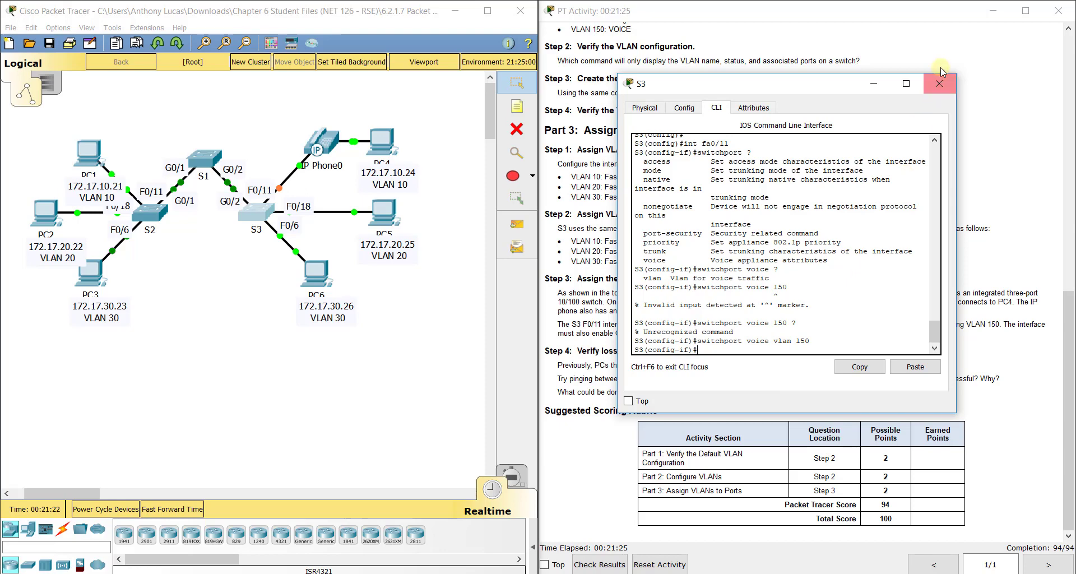
type("show")
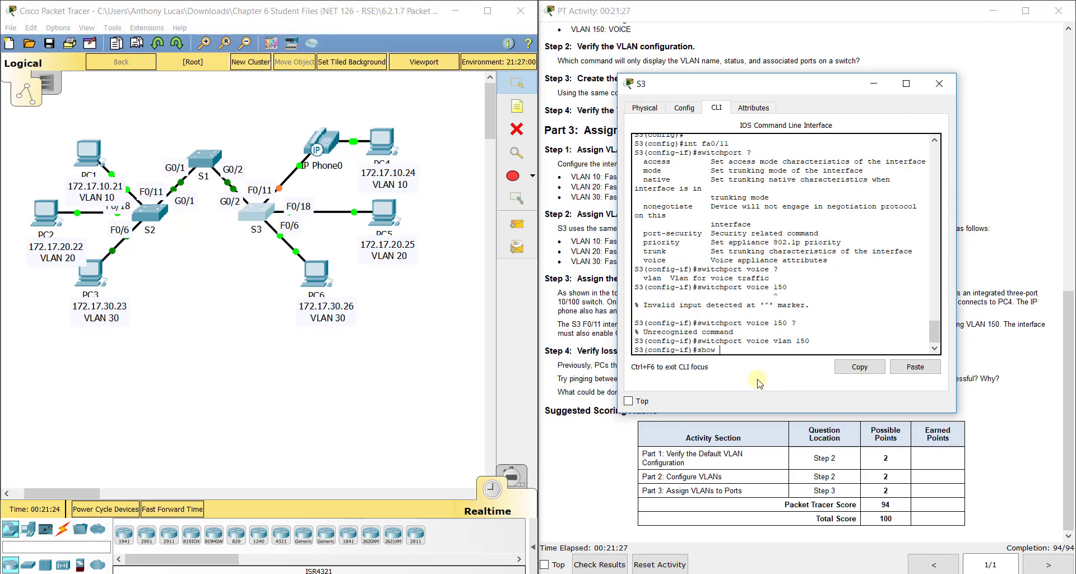
type("o show vlan br")
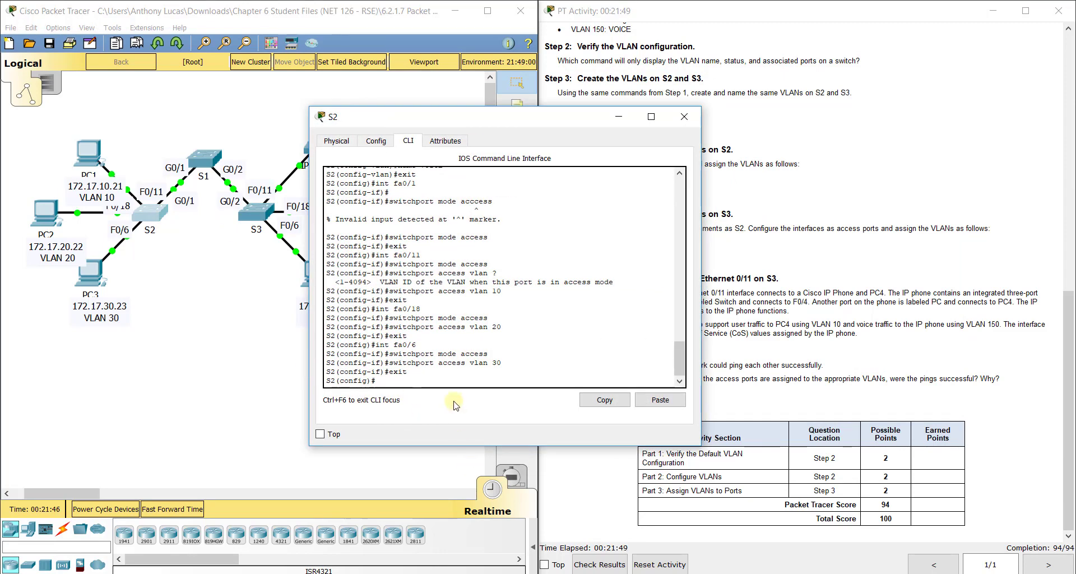
Step: Type do show vlan brief in S2's console to verify its port assignments
type("do show vlan b")
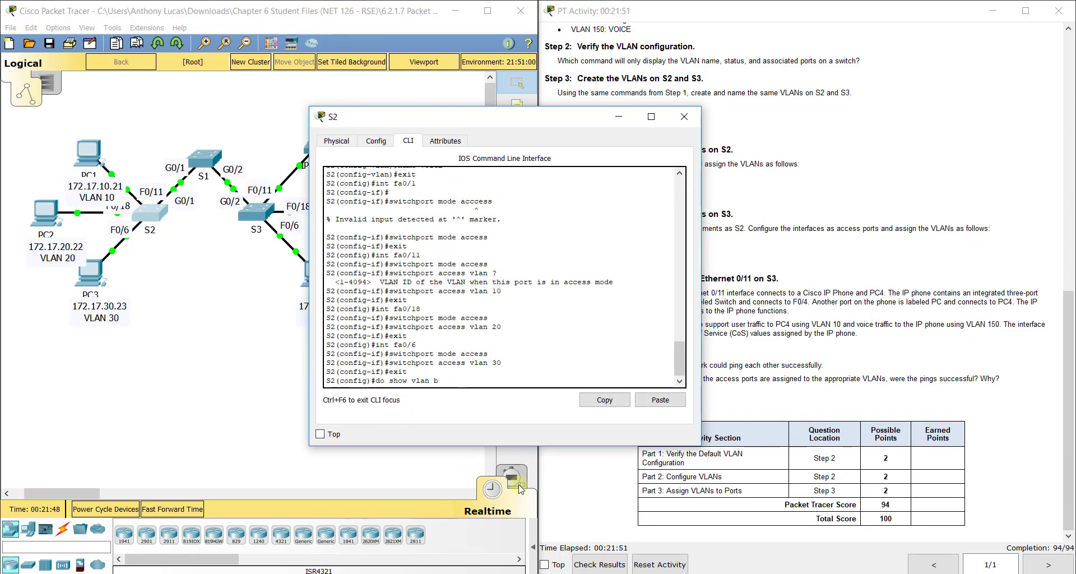